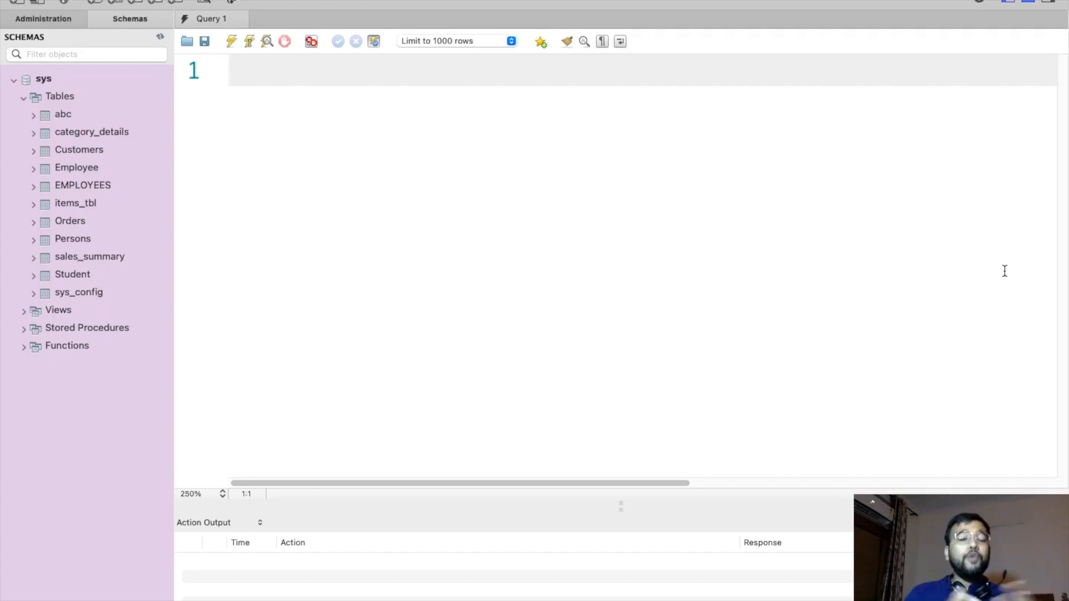
# Step: Run USE sys; then enter select * from abc; to list the abc table
pyautogui.write('USE')
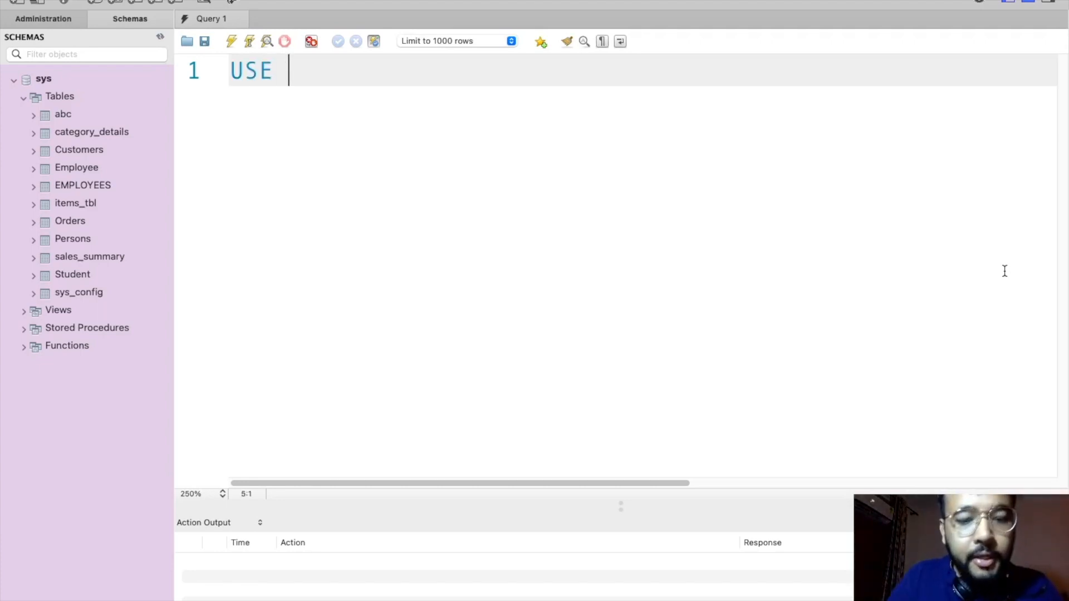
pyautogui.write('sys;')
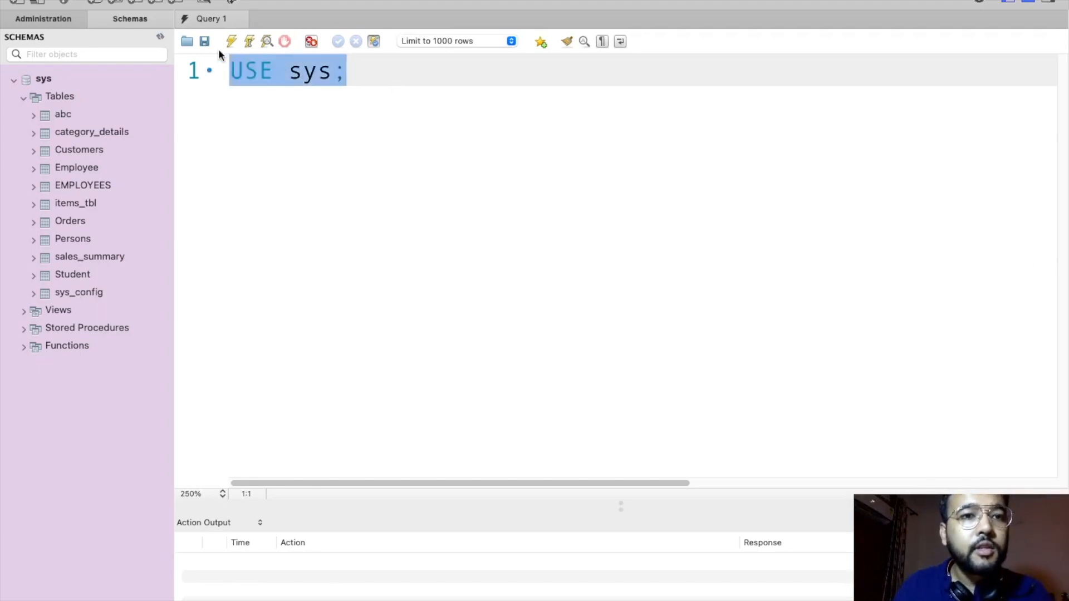
pyautogui.click(231, 42)
pyautogui.write('select')
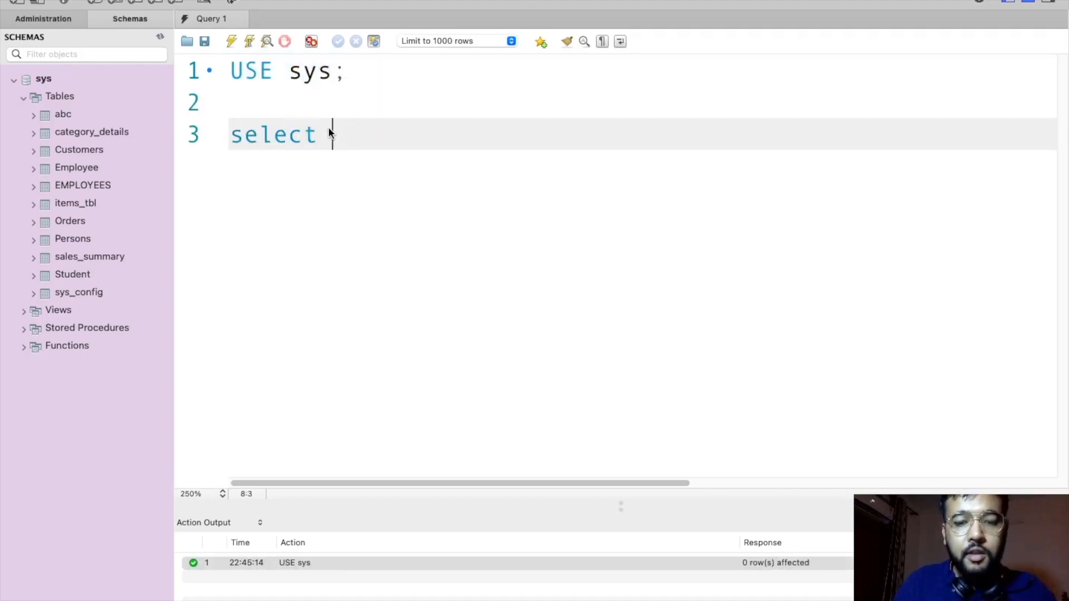
pyautogui.write('* from ab')
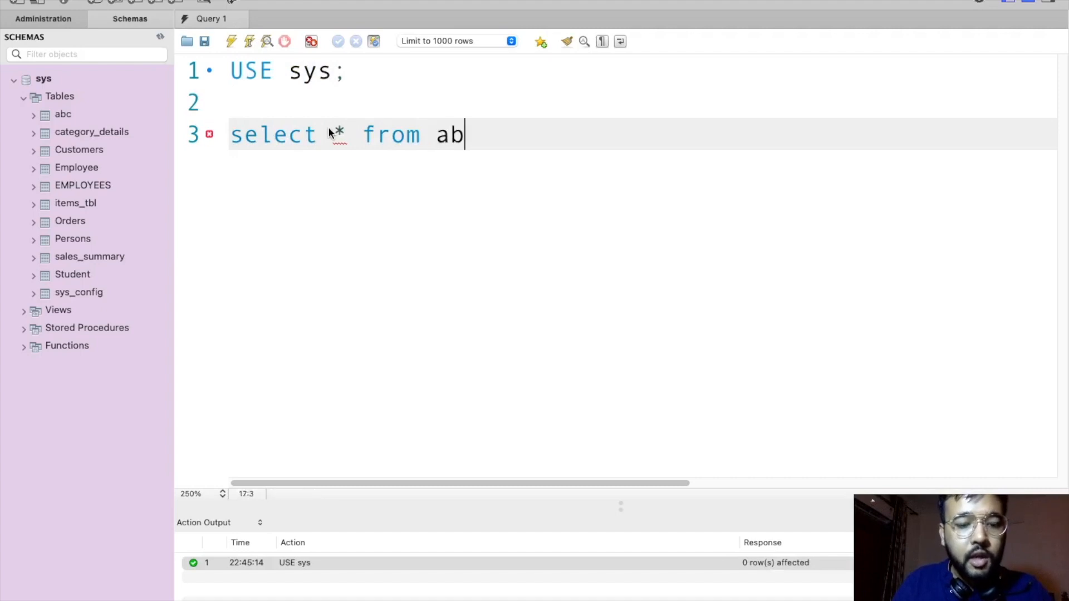
pyautogui.write('c ;')
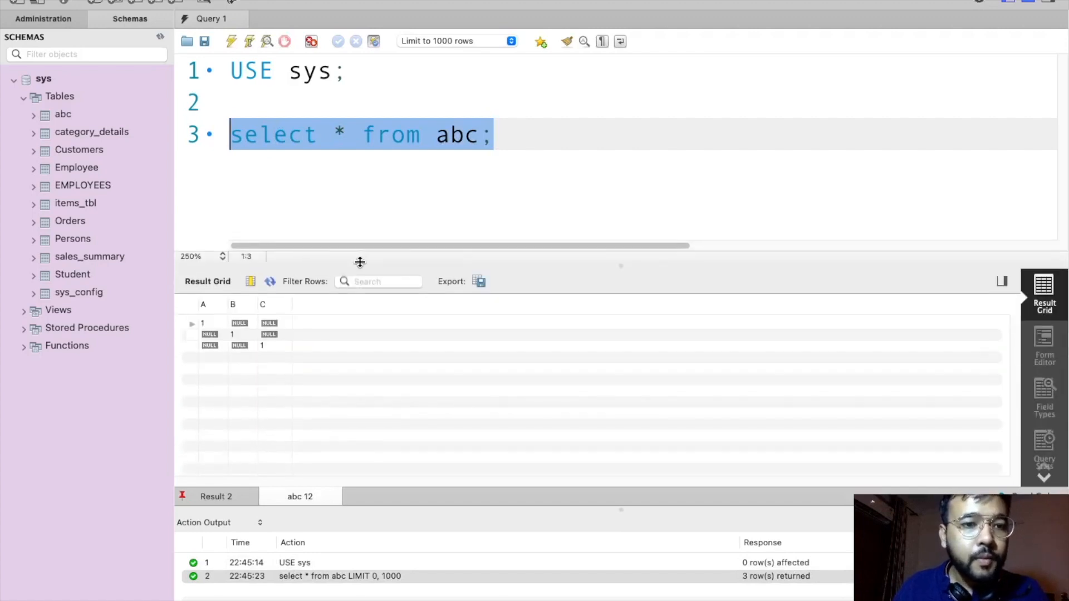
pyautogui.moveTo(429, 170)
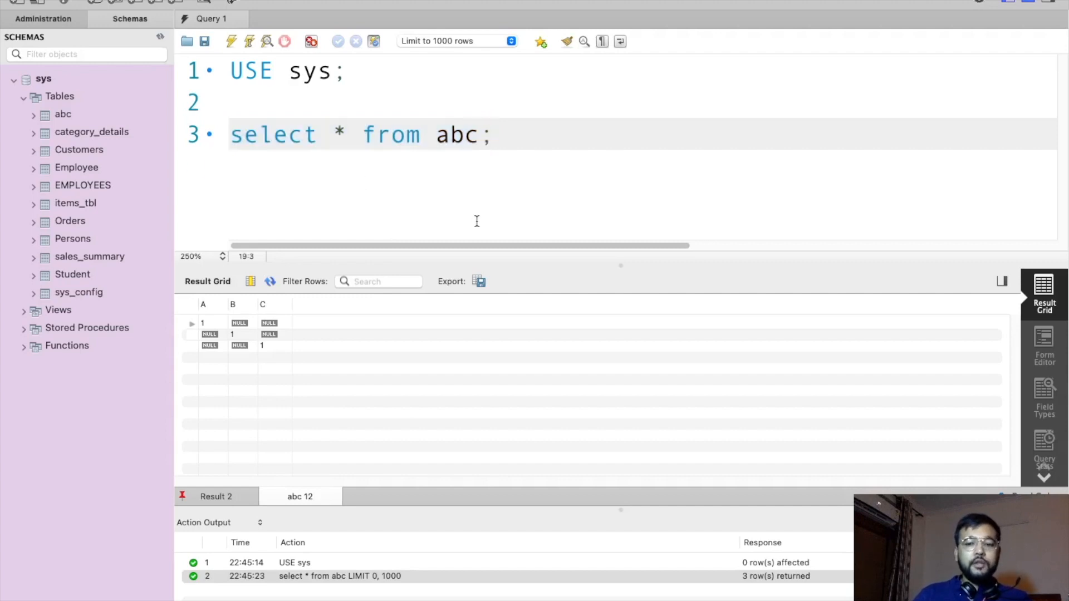
# Step: Type the lines MAX(A) = 1 and MIN(A) = 1 below the query
pyautogui.write('MAX')
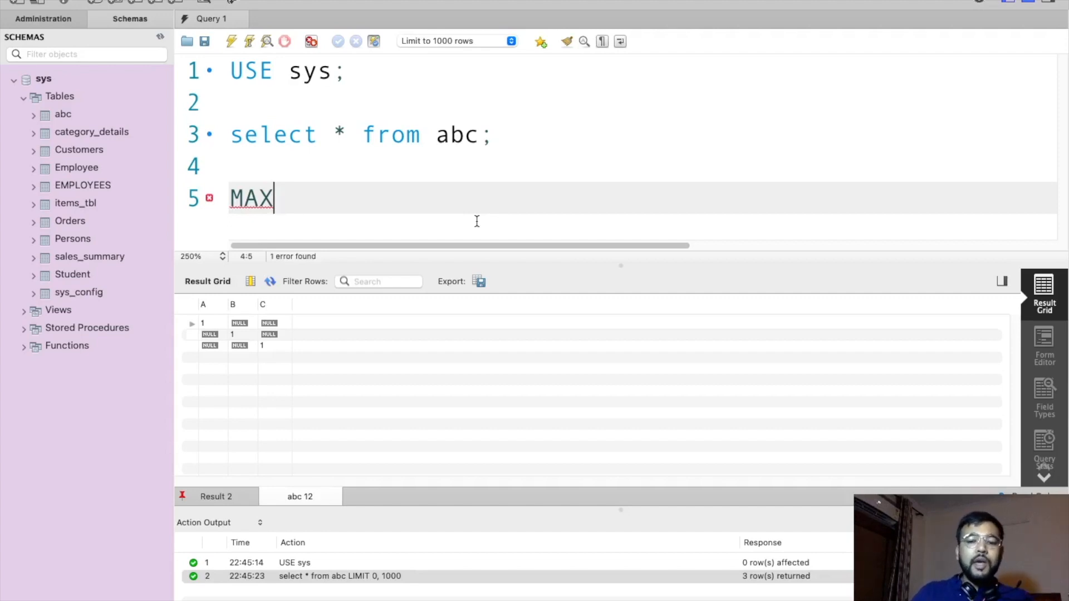
pyautogui.write('(A) =')
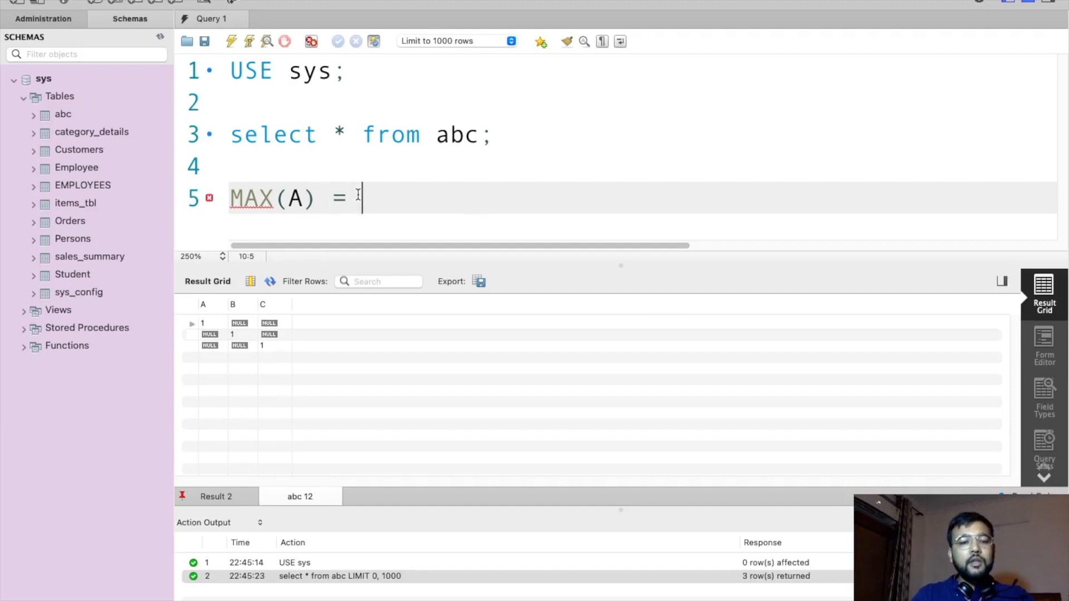
pyautogui.write('1')
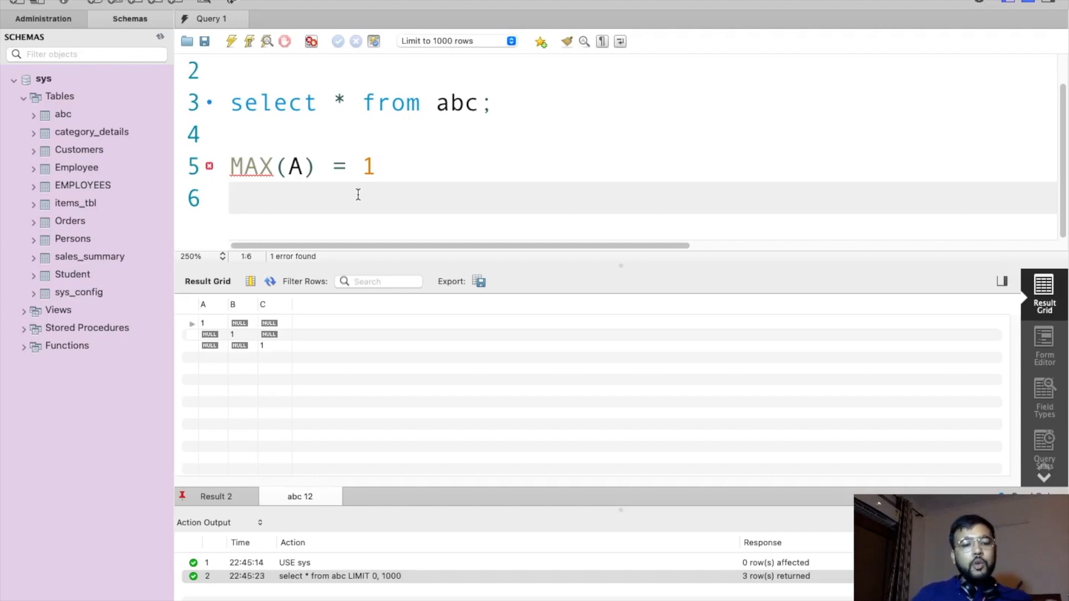
pyautogui.write('MIN(')
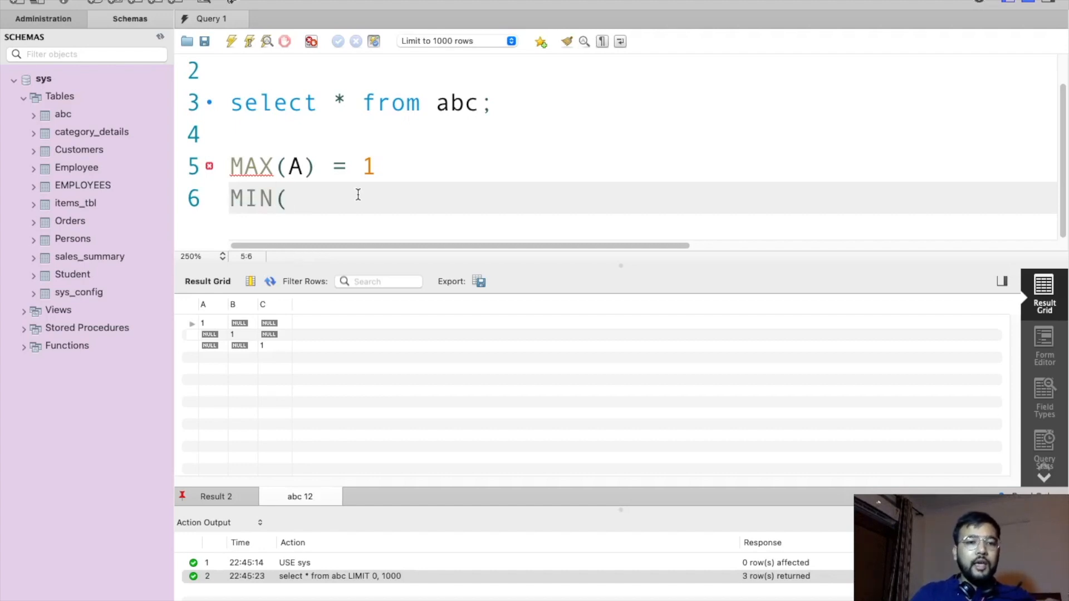
pyautogui.write('A) = 1')
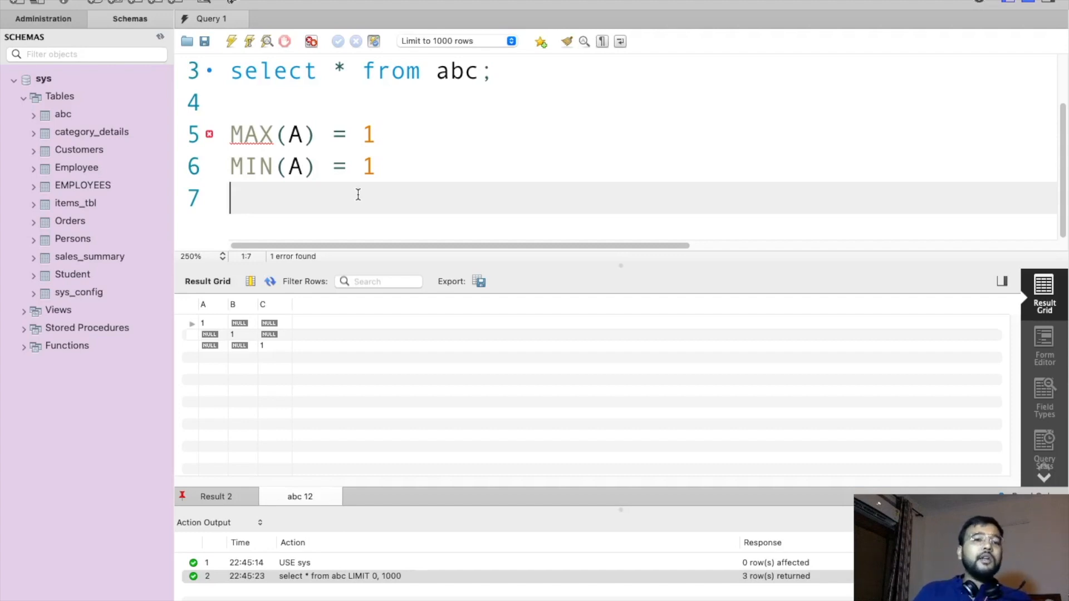
pyautogui.moveTo(220, 315)
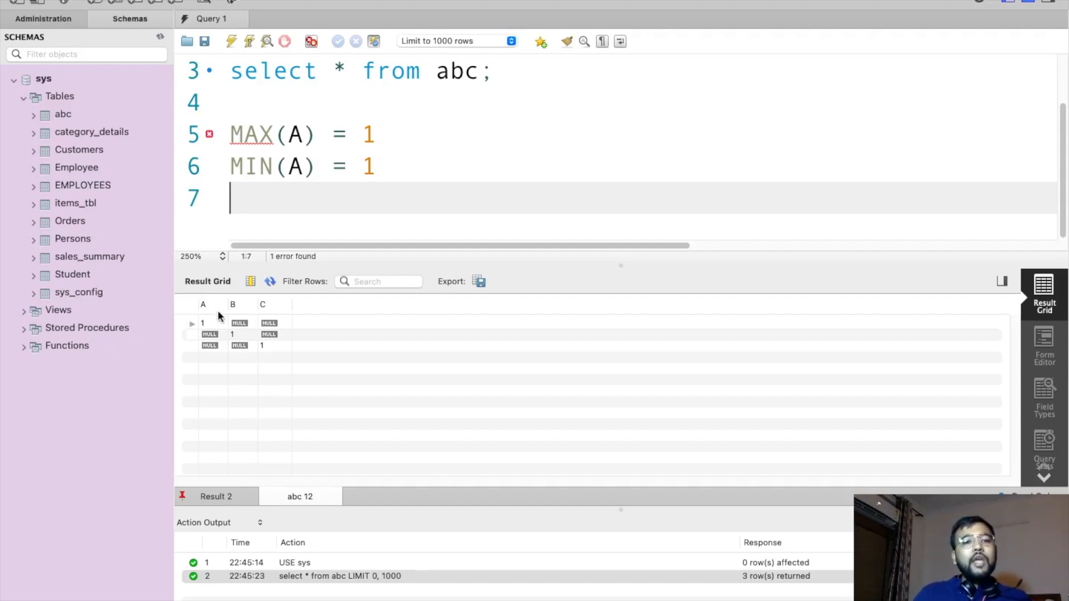
pyautogui.moveTo(307, 325)
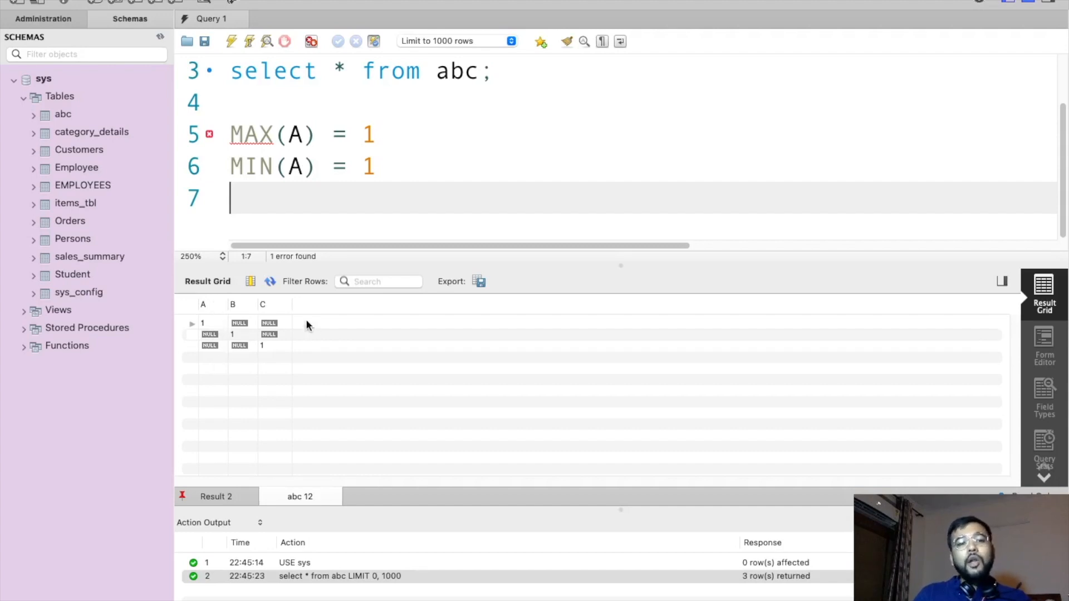
pyautogui.moveTo(302, 232)
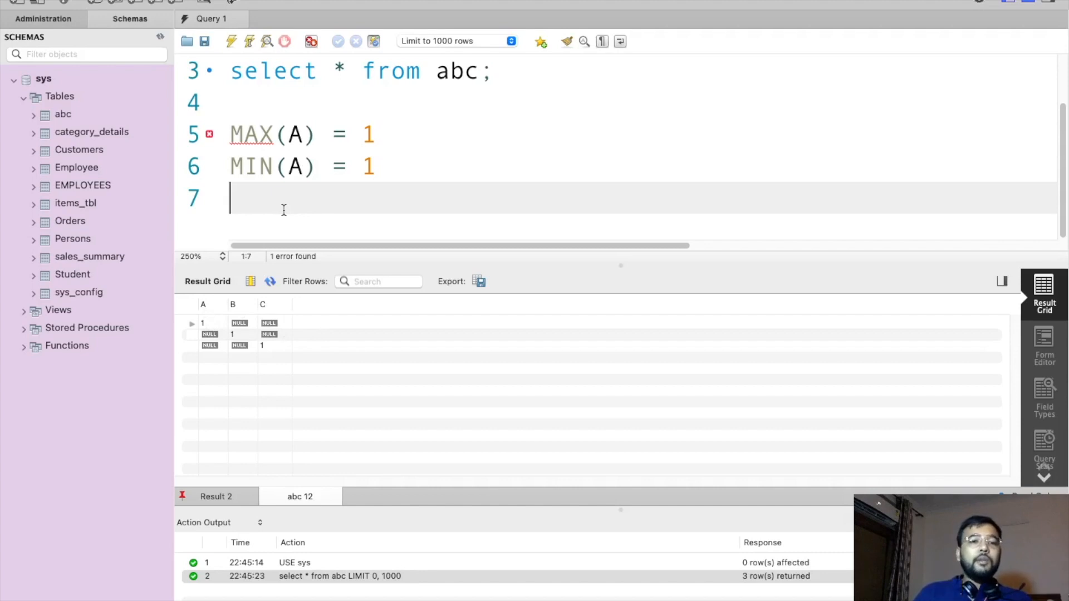
# Step: Add the lines COUNT(A) = 1 and SUM(A) = 1
pyautogui.write('CO')
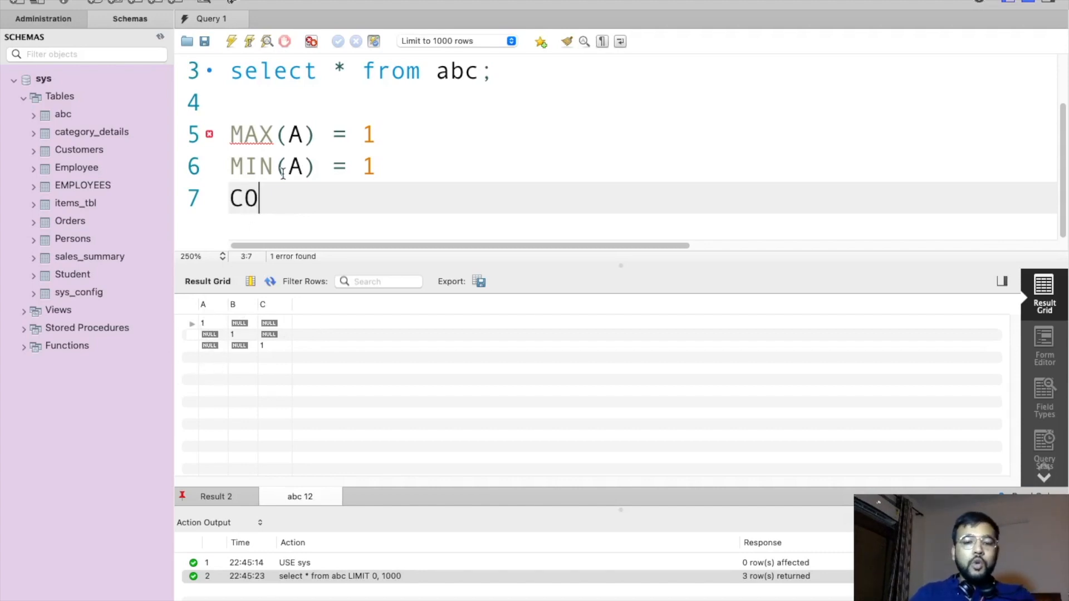
pyautogui.write('UNT(A) = 1')
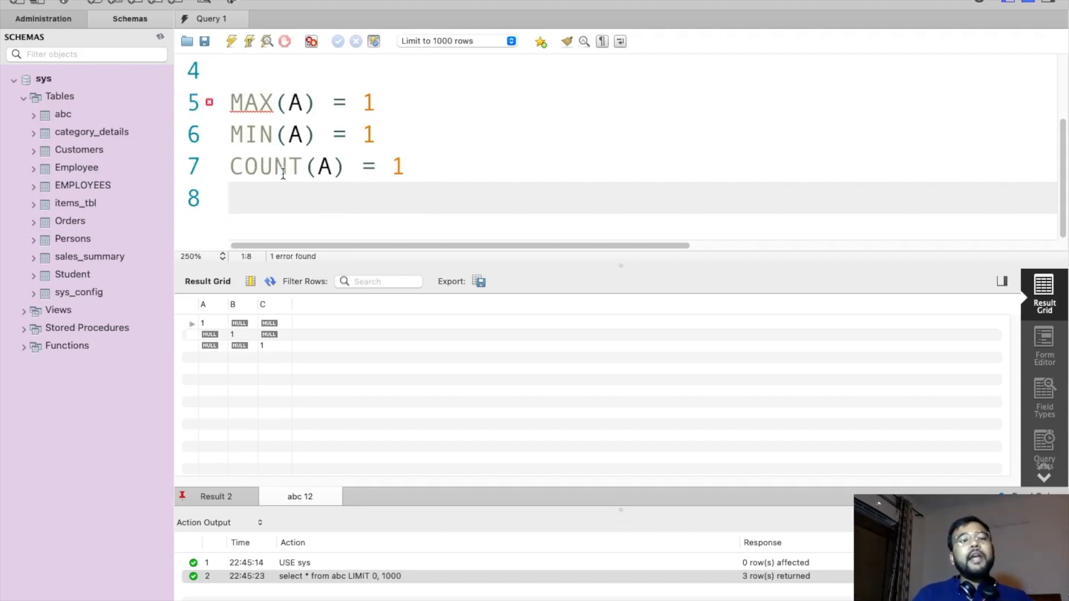
pyautogui.write('SUM')
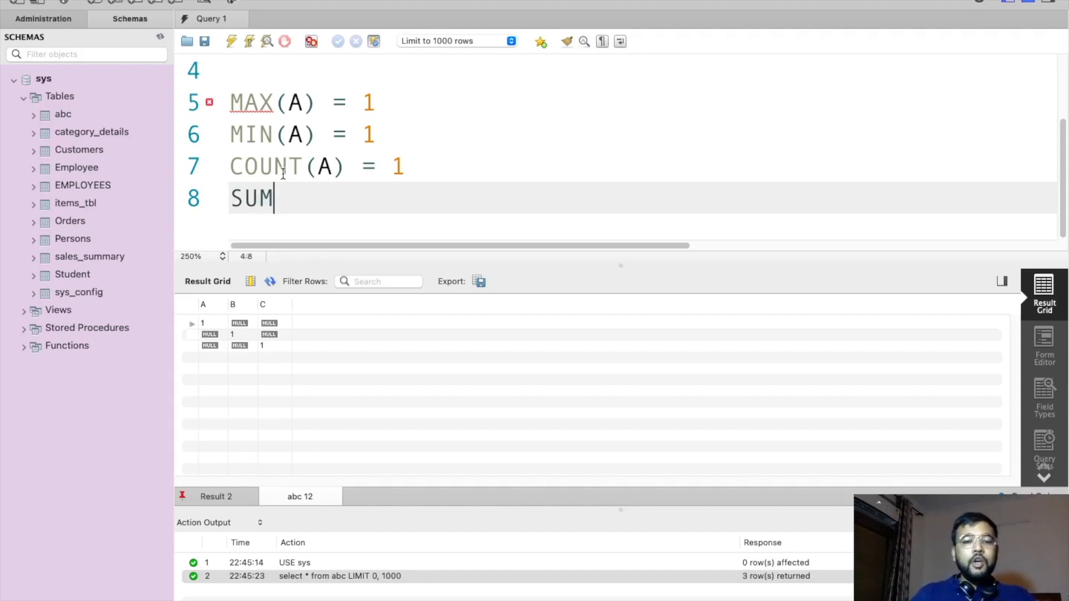
pyautogui.write('(A) =')
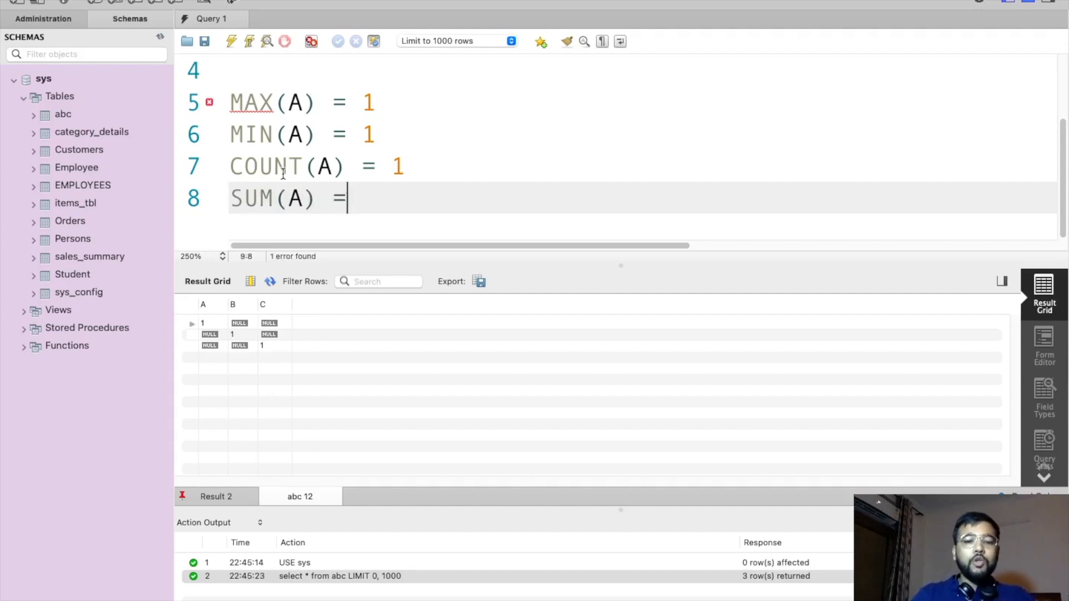
pyautogui.write('1')
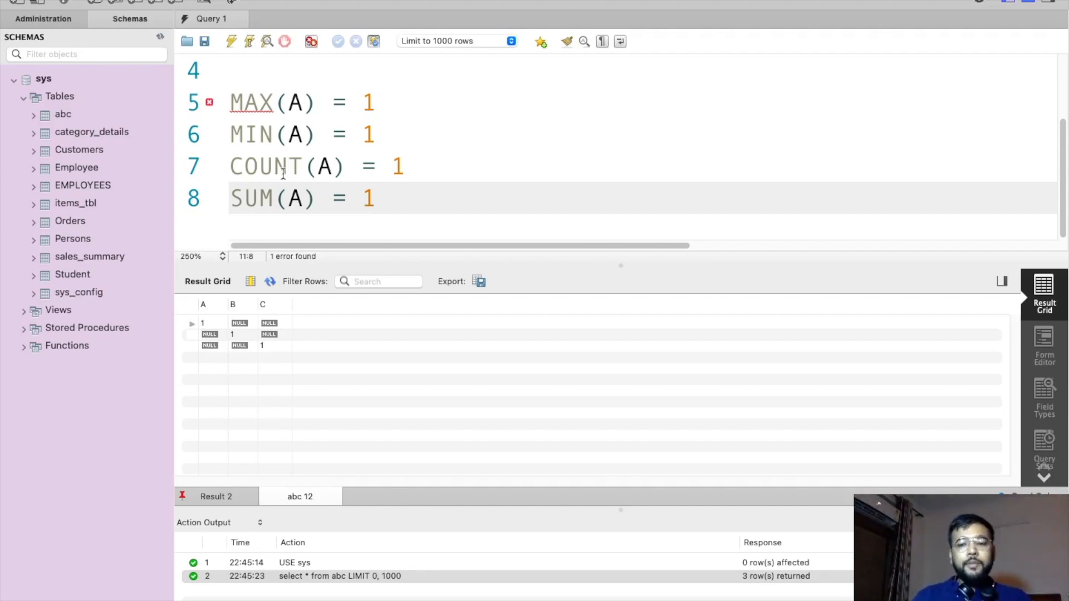
# Step: Write SELECT MAX(A) as A, MAX(B) as B, MAX(C) as C from abc; on line 10
pyautogui.write('Selec')
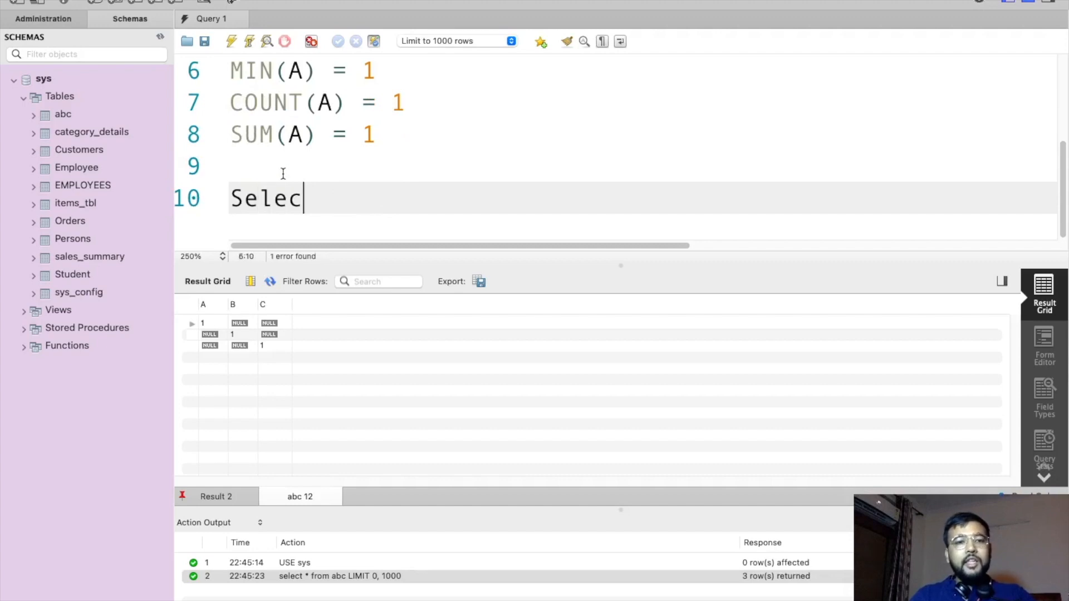
pyautogui.write('t MAX')
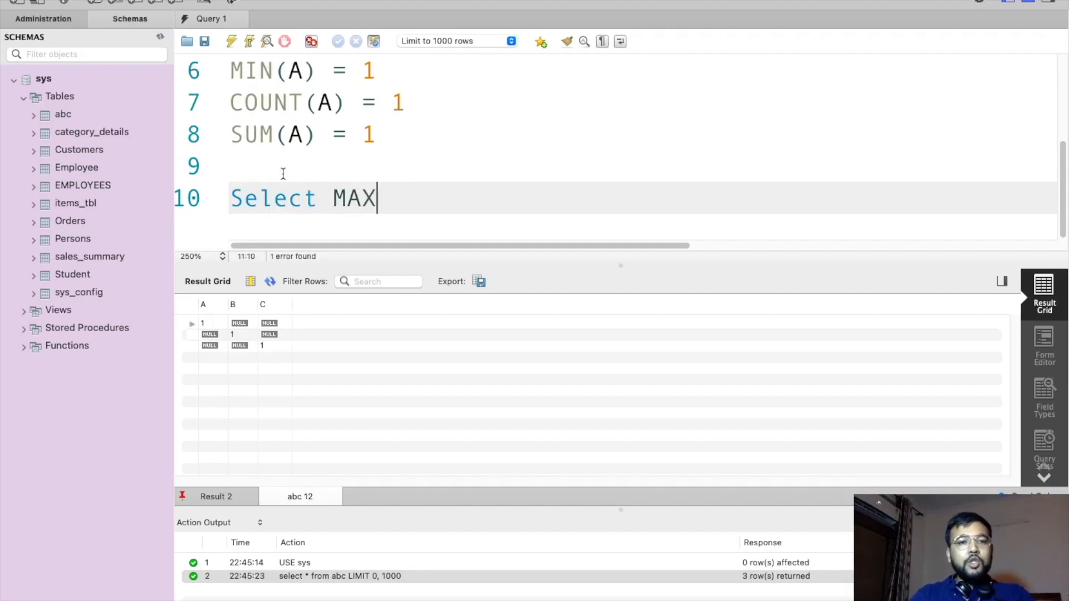
pyautogui.write('(')
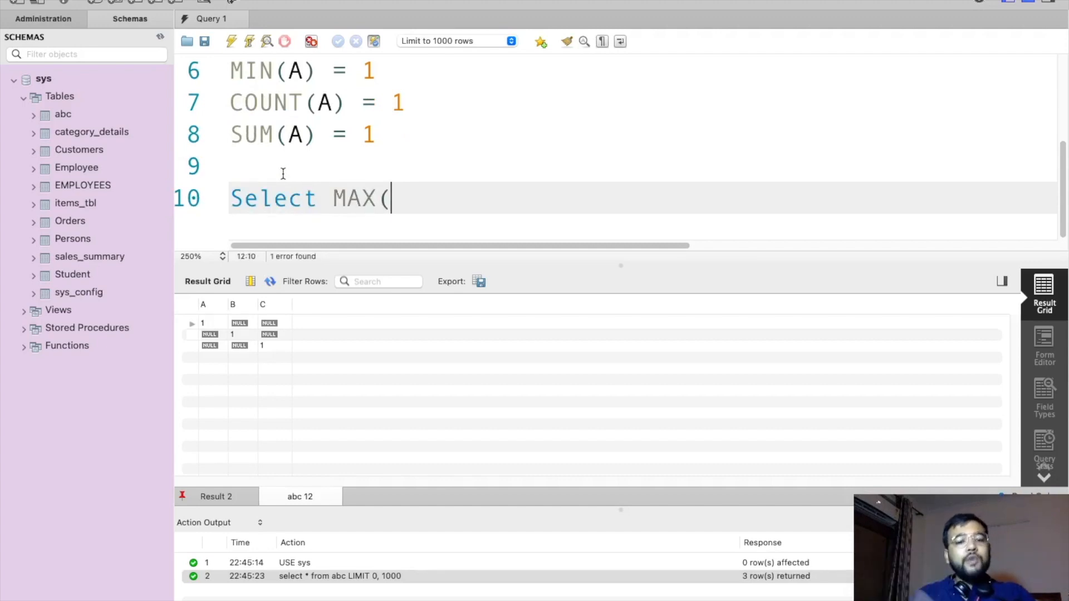
pyautogui.write('A) as')
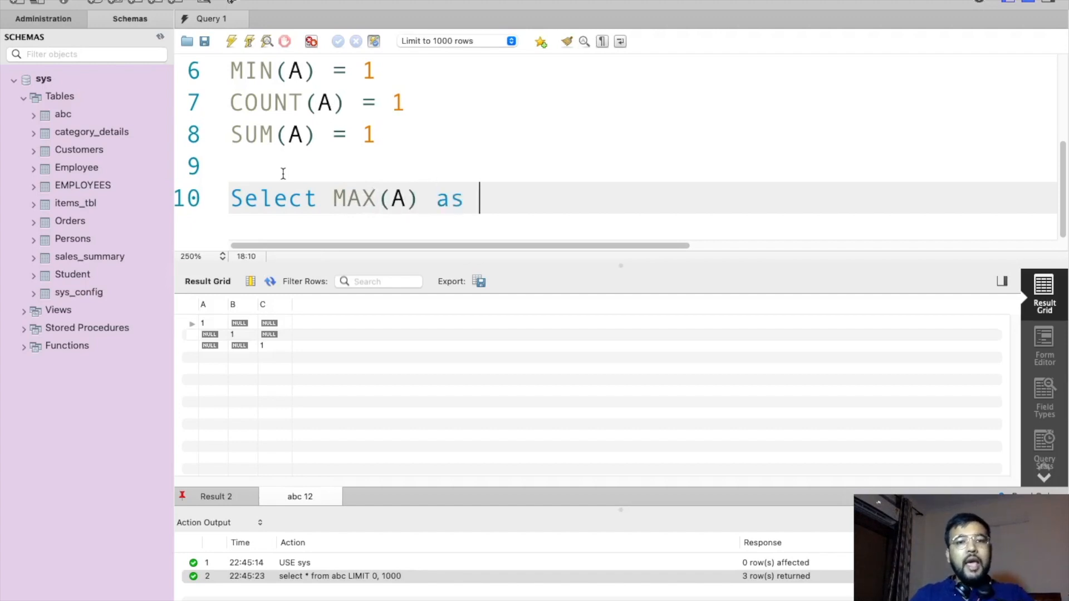
pyautogui.write('A,')
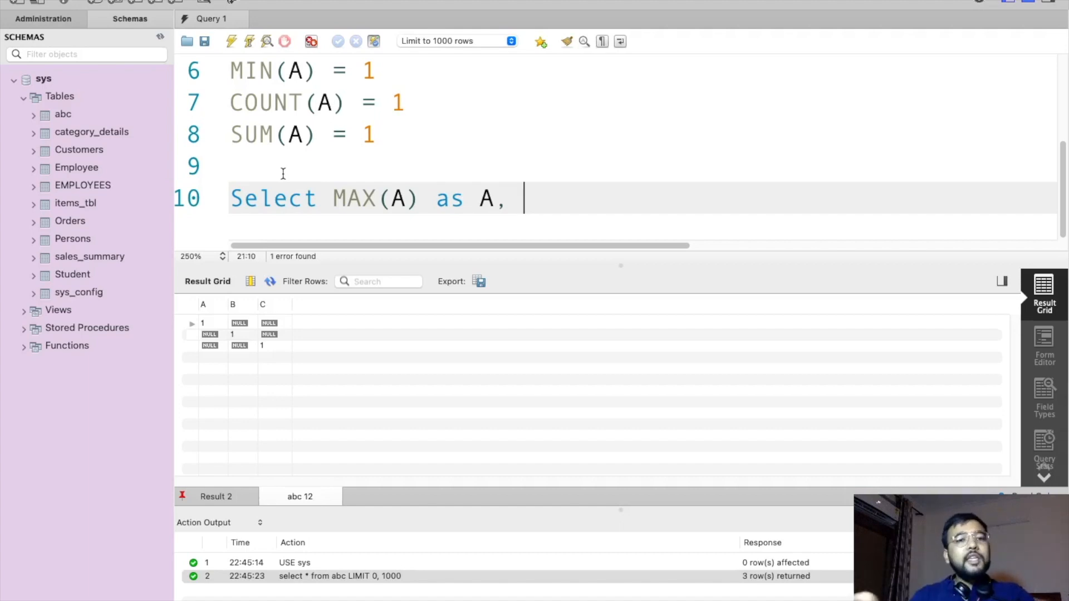
pyautogui.write('MAX')
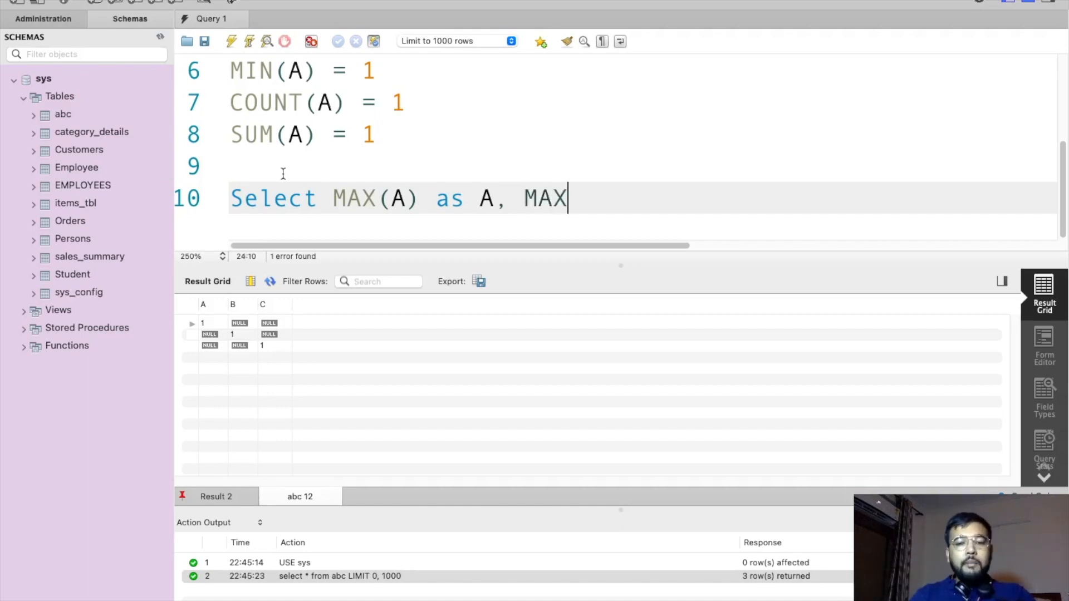
pyautogui.write('(B)')
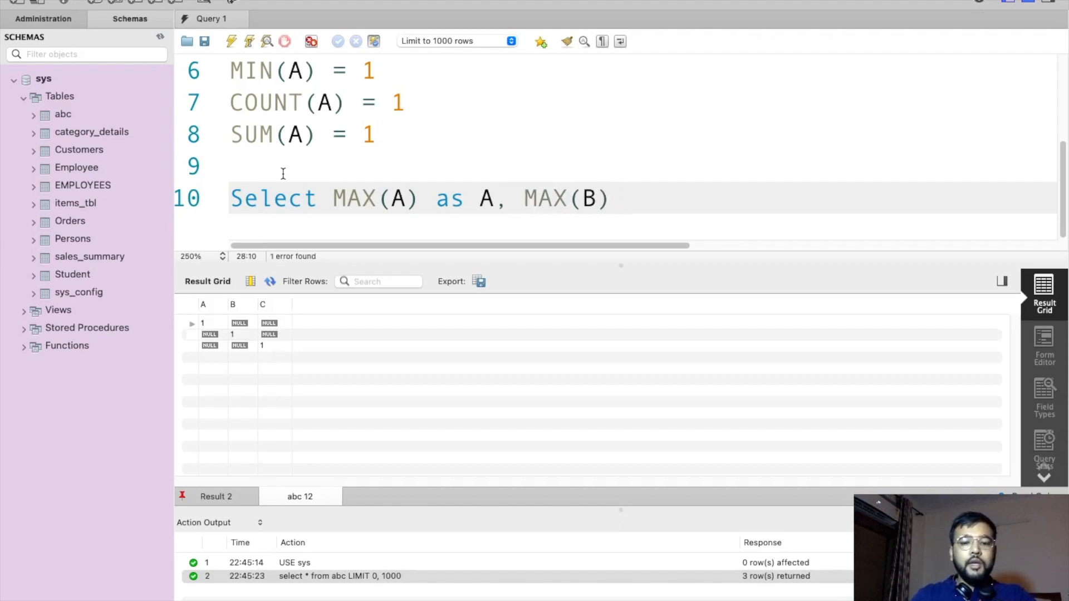
pyautogui.write('as B, M')
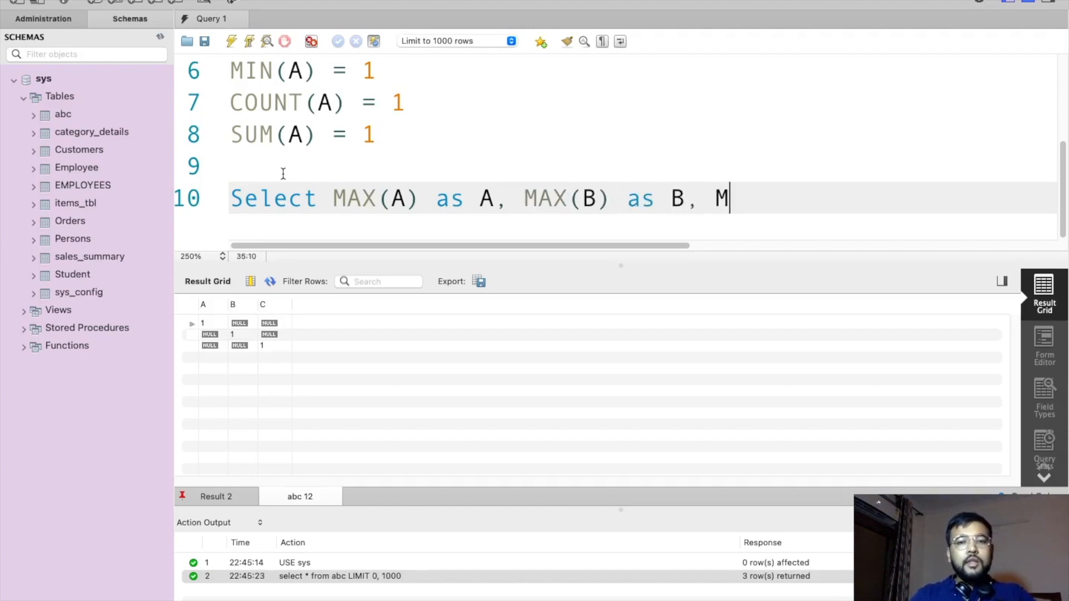
pyautogui.write('AX(')
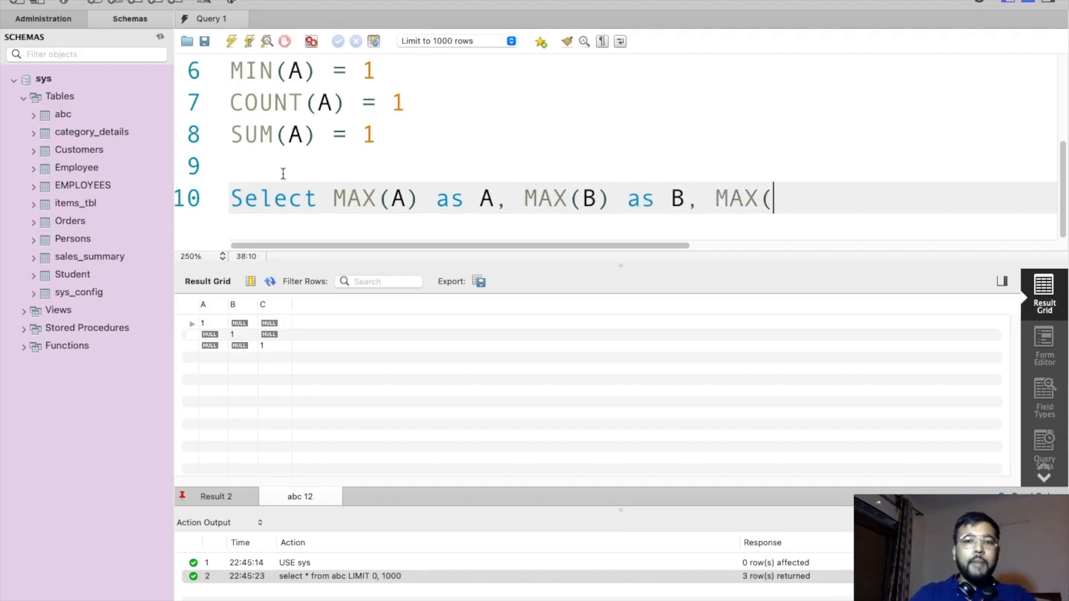
pyautogui.write('C) as')
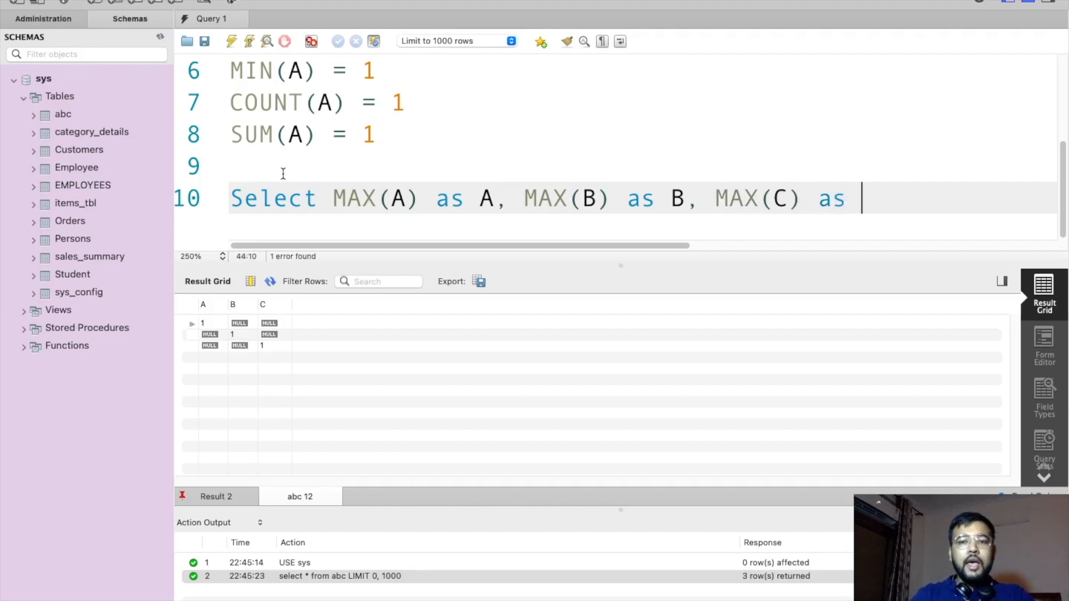
pyautogui.write('C from ab')
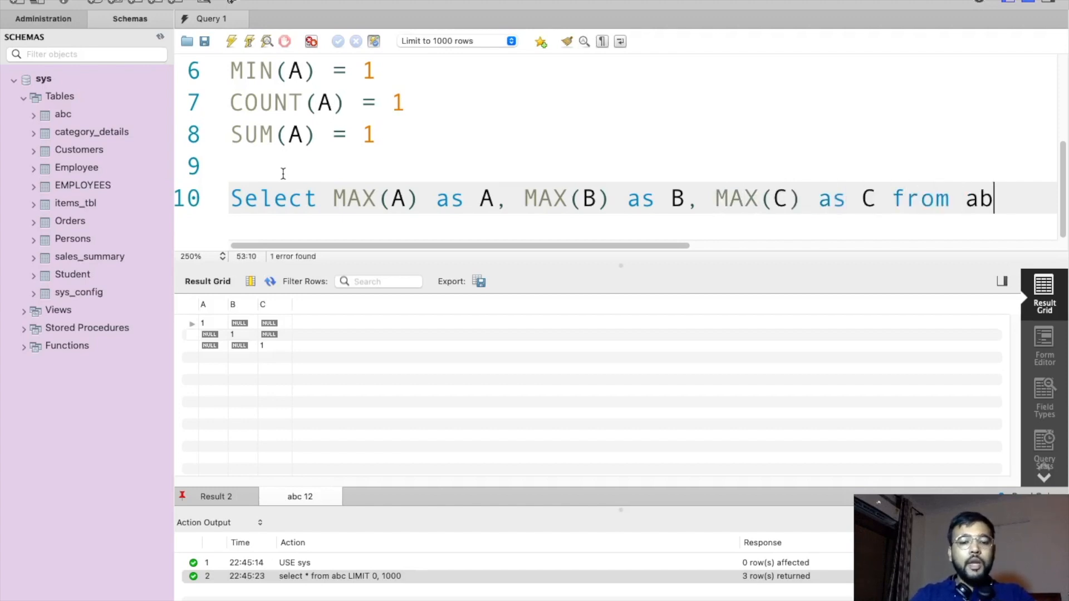
pyautogui.write('c;')
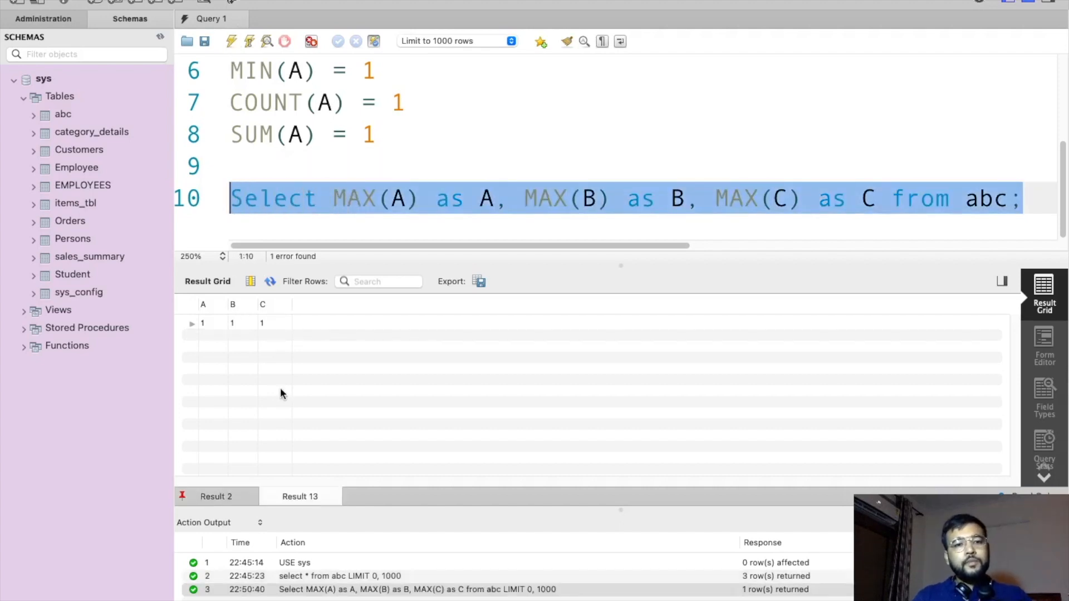
pyautogui.moveTo(344, 416)
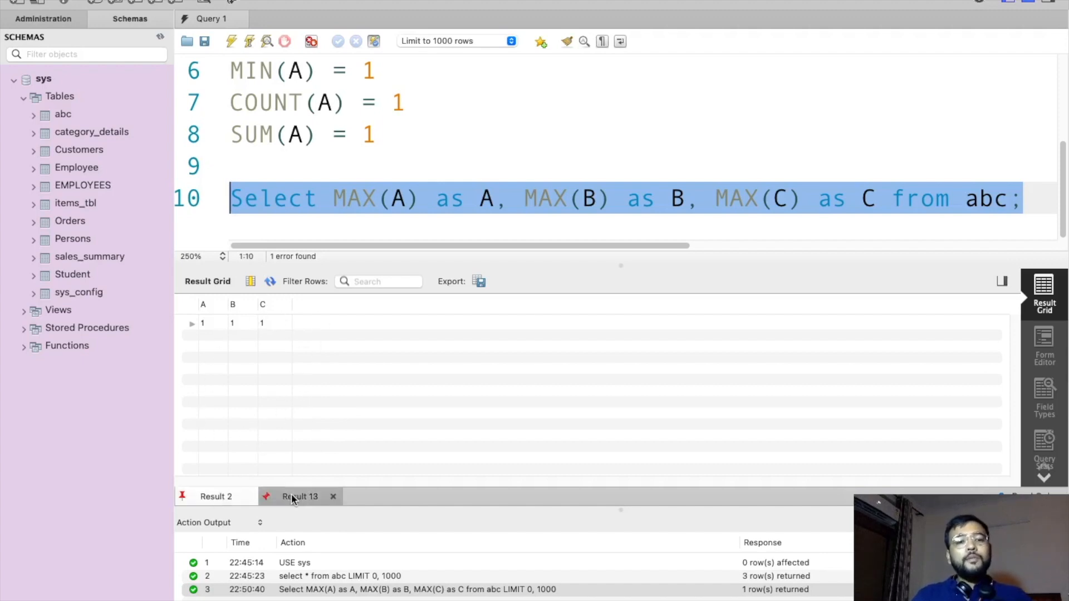
# Step: Duplicate the MAX query onto line 11 while the 1, 1, 1 result stays shown
pyautogui.click(985, 198)
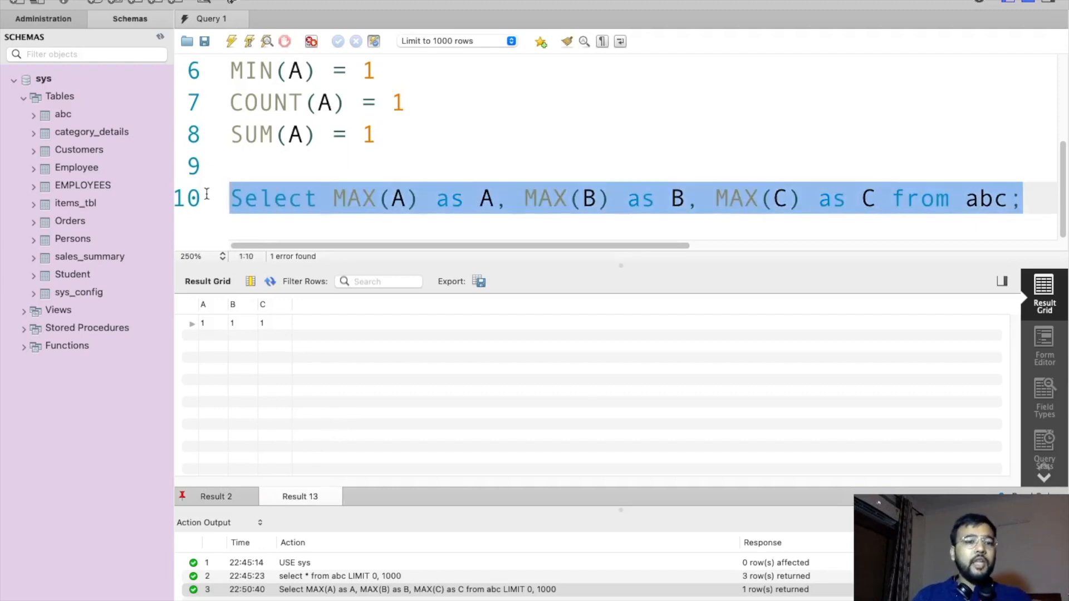
pyautogui.click(1020, 198)
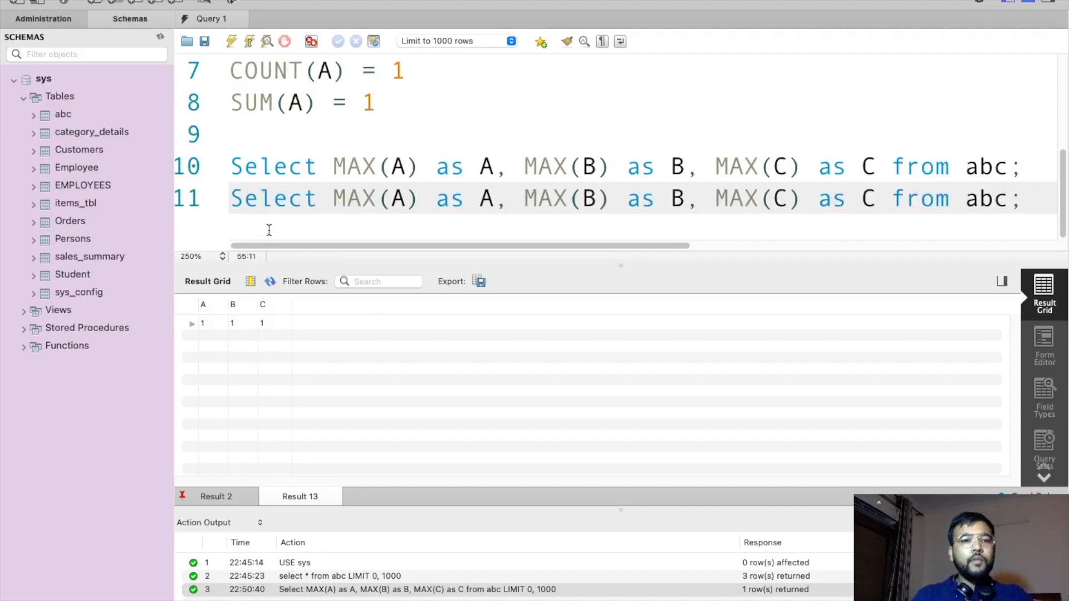
# Step: Change line 11 to MIN of A, B and C and run it
pyautogui.write('MI')
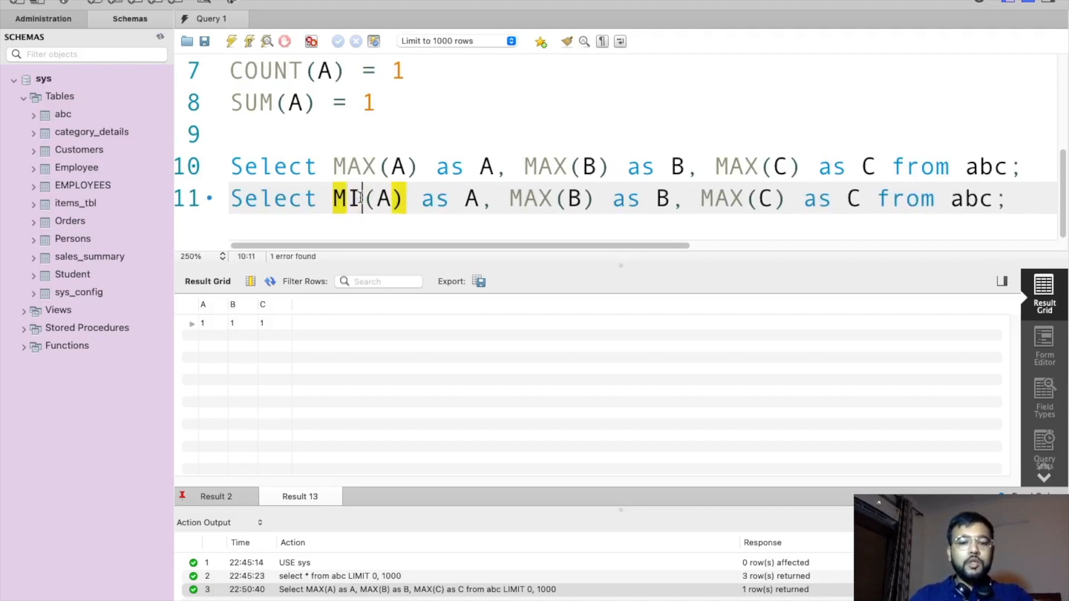
pyautogui.write('N')
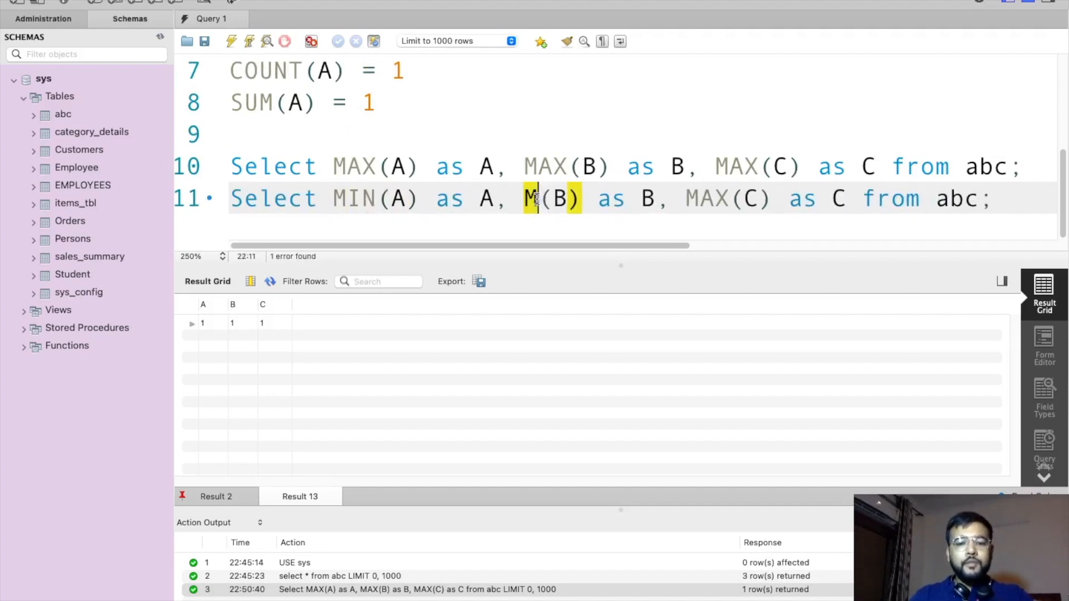
pyautogui.write('MIN')
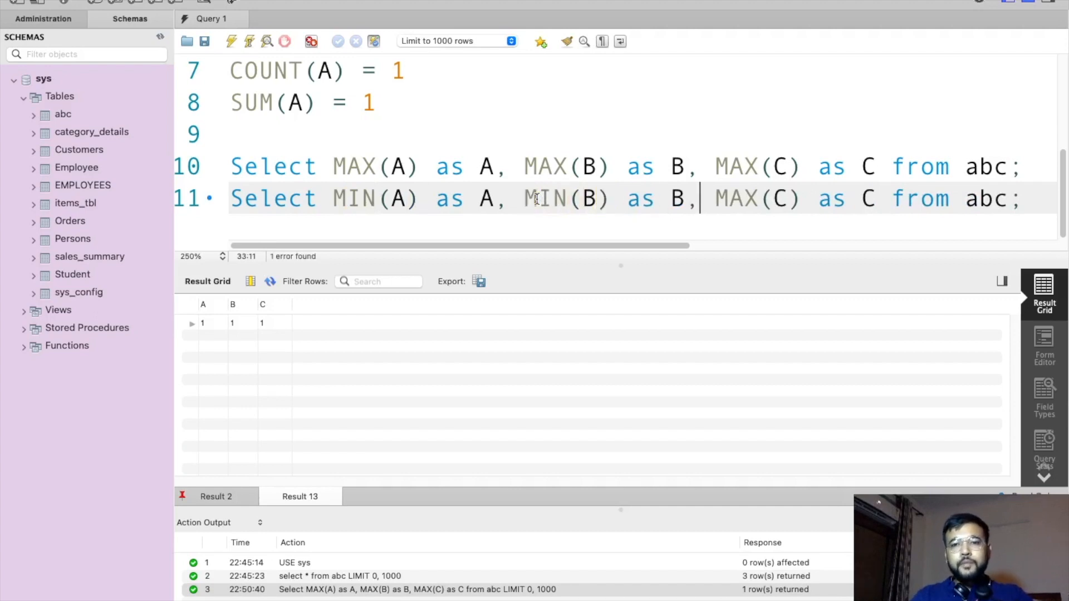
pyautogui.write('IN')
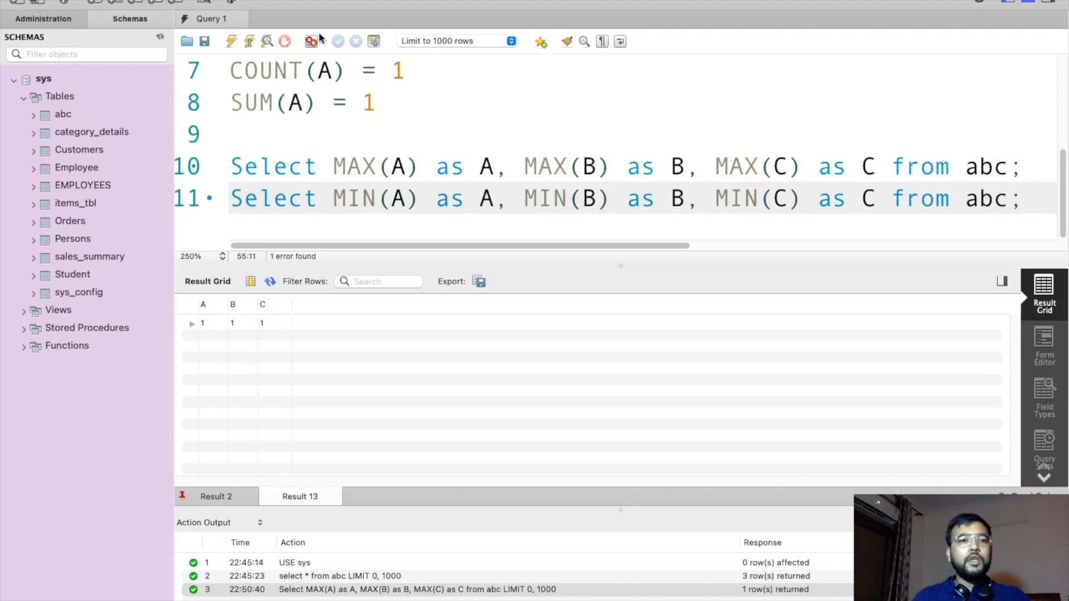
pyautogui.click(230, 41)
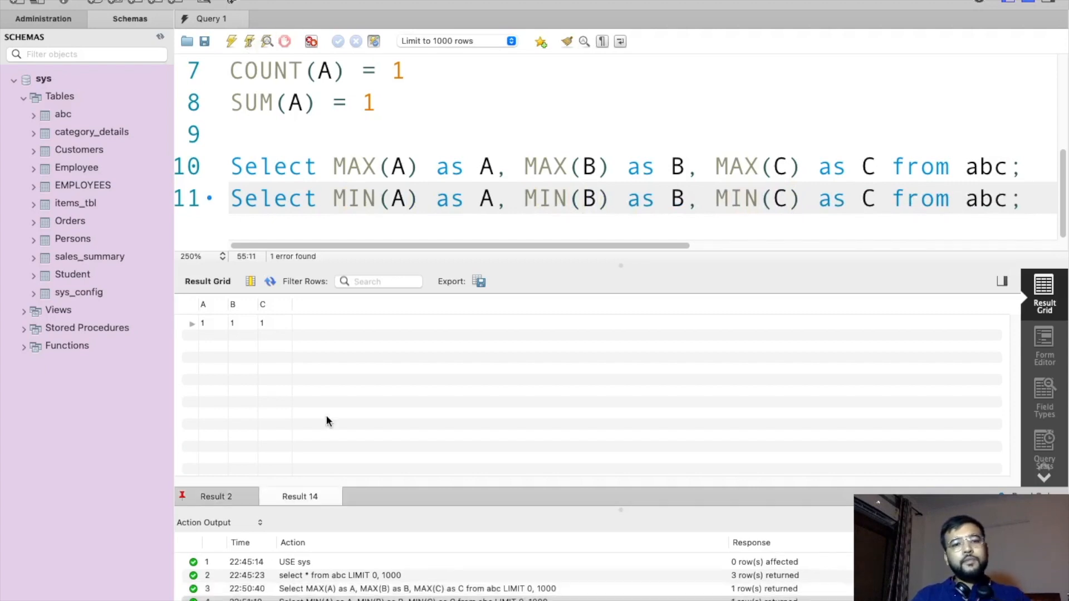
pyautogui.moveTo(251, 315)
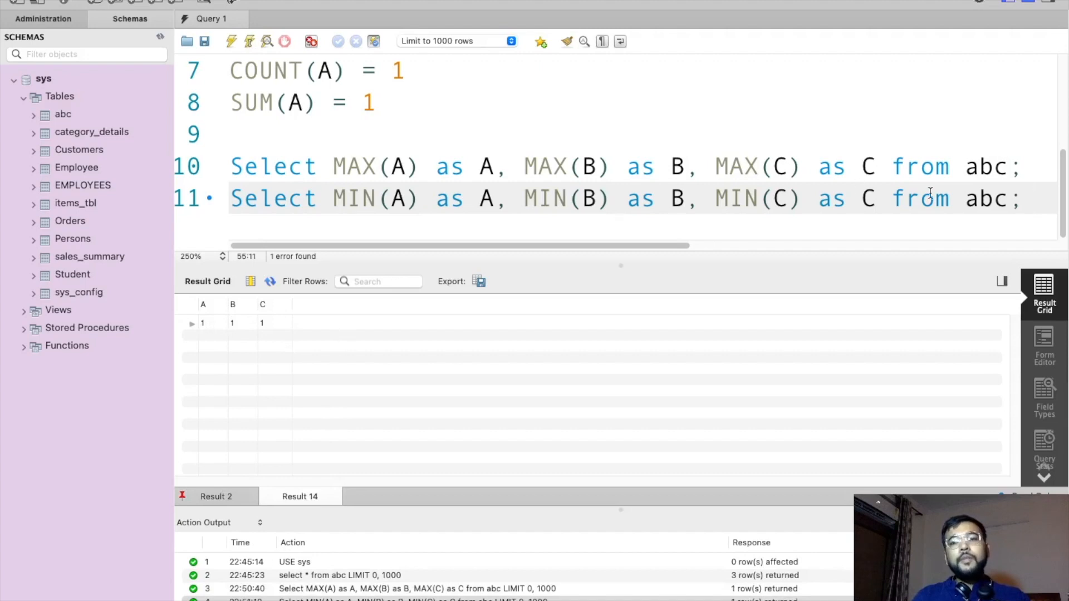
# Step: Paste the MAX query on line 12 and change all three functions to COUNT
pyautogui.write('Select MAX(A) as A, MAX(B) as B, MAX(C) as C from abc;')
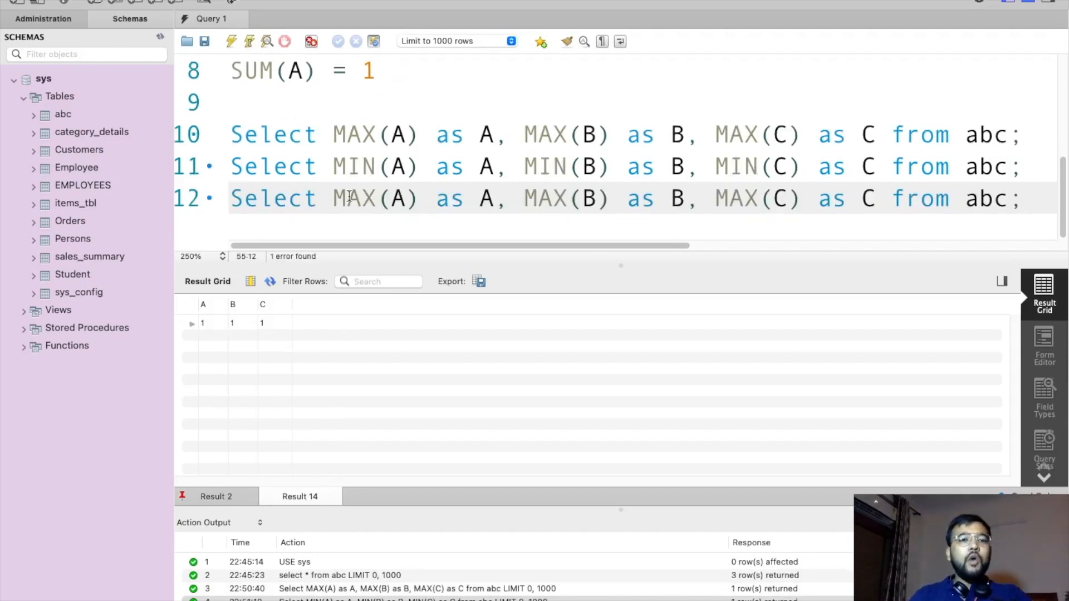
pyautogui.write('COUNT')
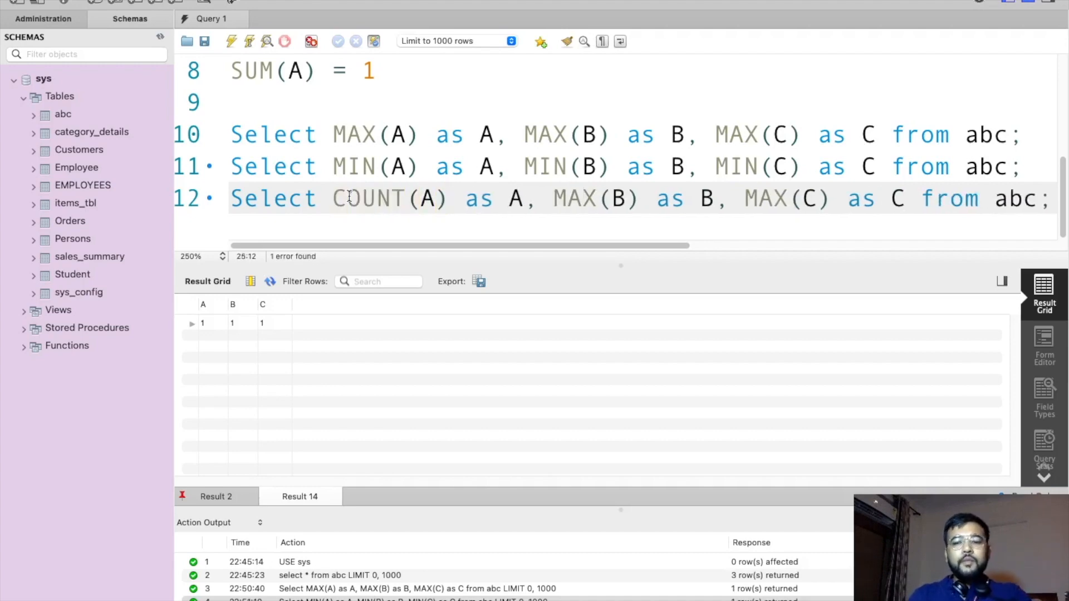
pyautogui.write('COUN')
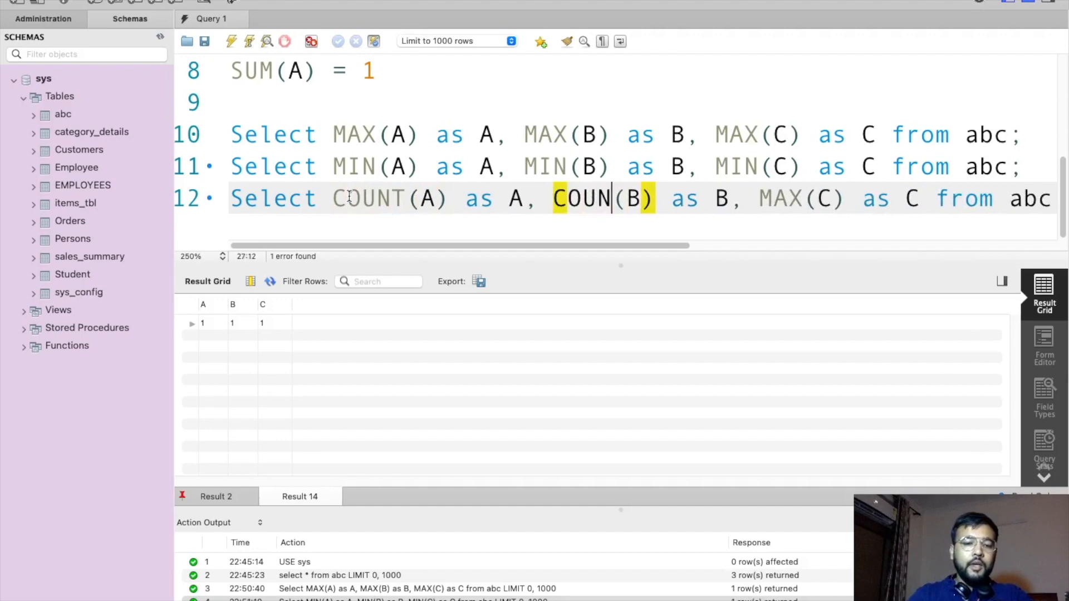
pyautogui.write('T')
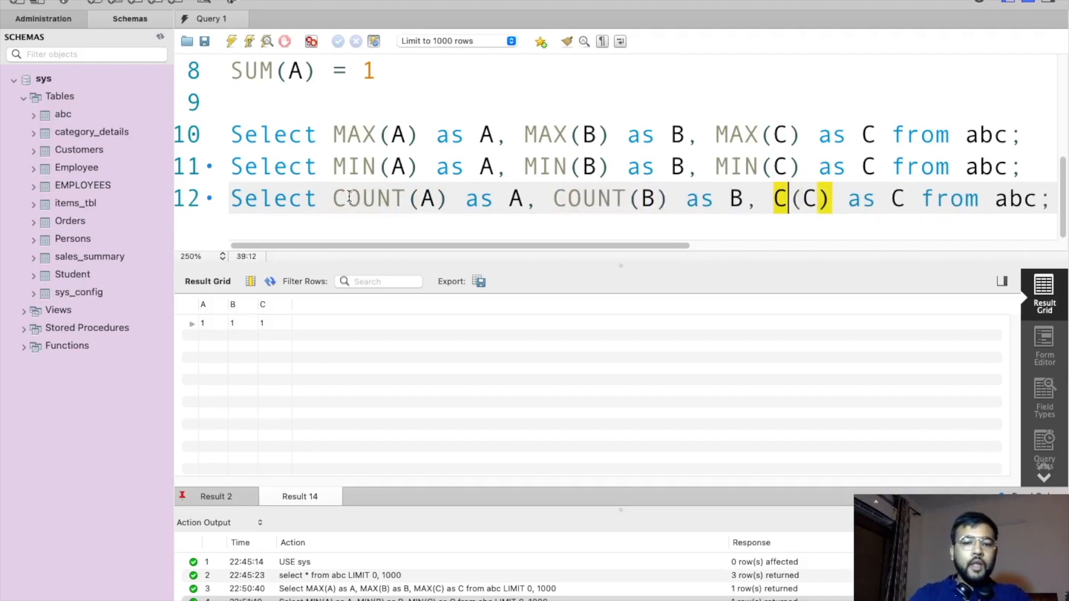
pyautogui.write('OUNT')
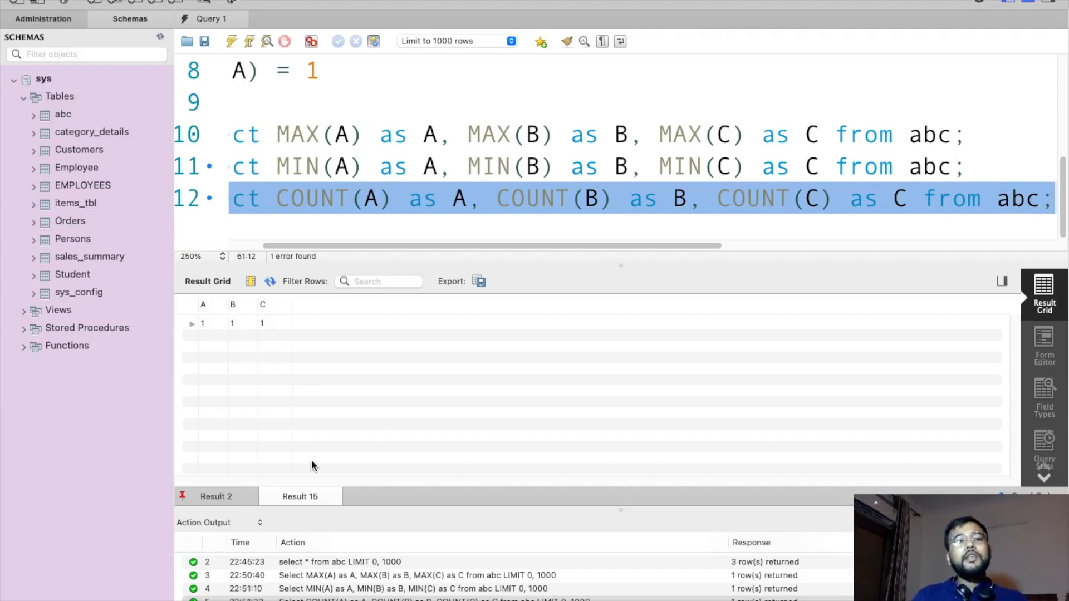
pyautogui.moveTo(825, 213)
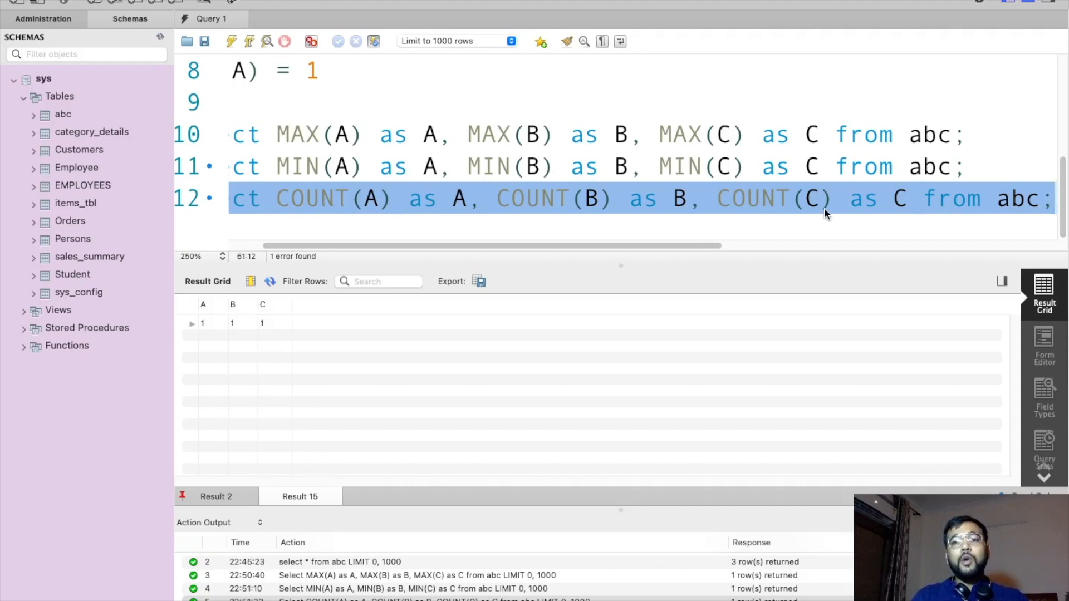
pyautogui.hscroll(-3)
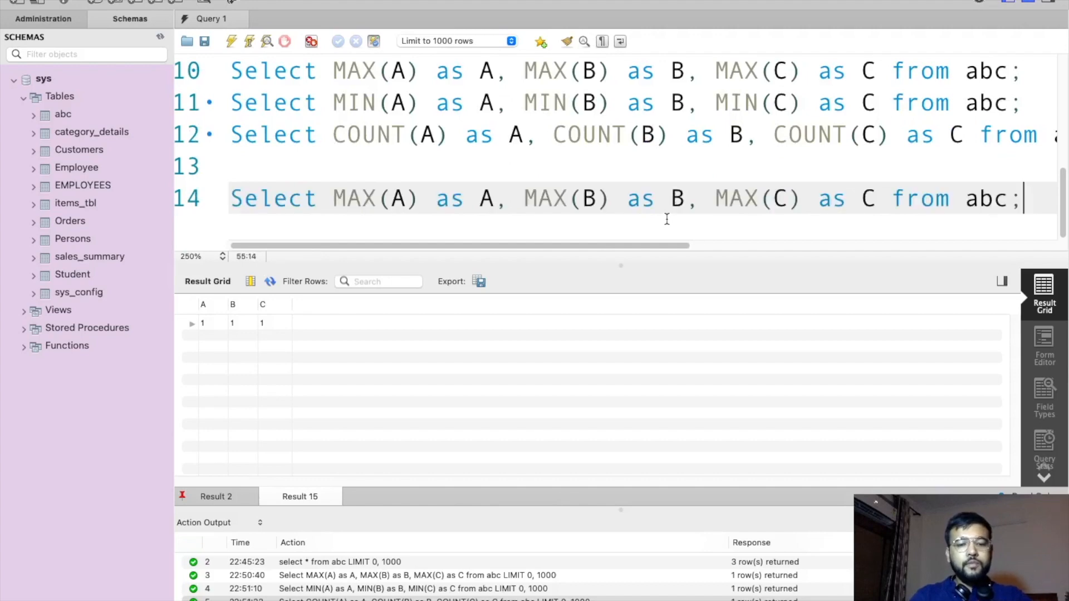
# Step: Replace MAX with SUM for A, B and C on line 14 and run it
pyautogui.doubleClick(352, 198)
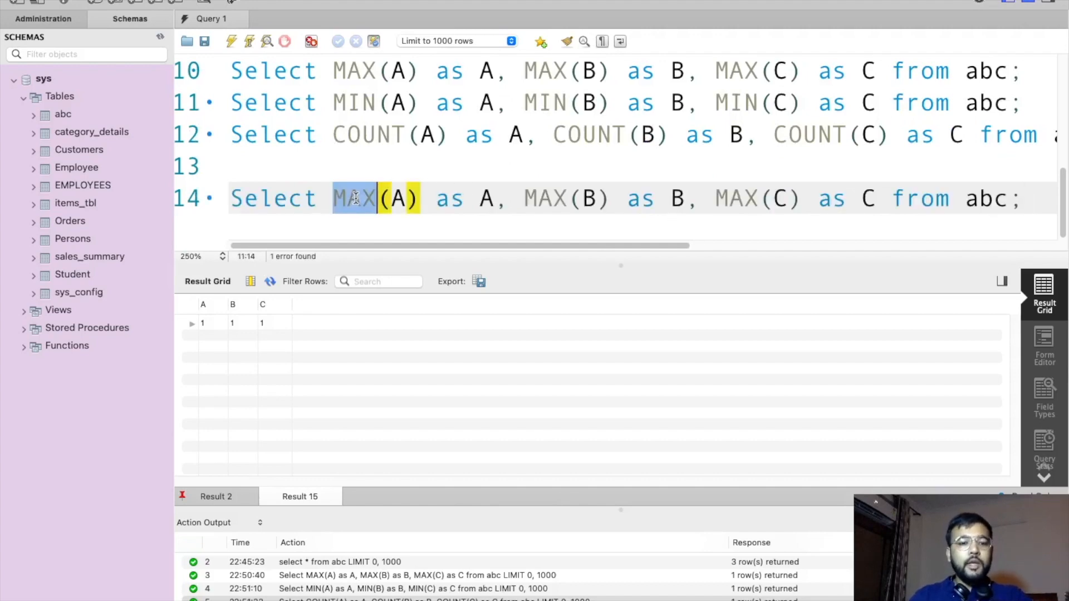
pyautogui.write('SUM')
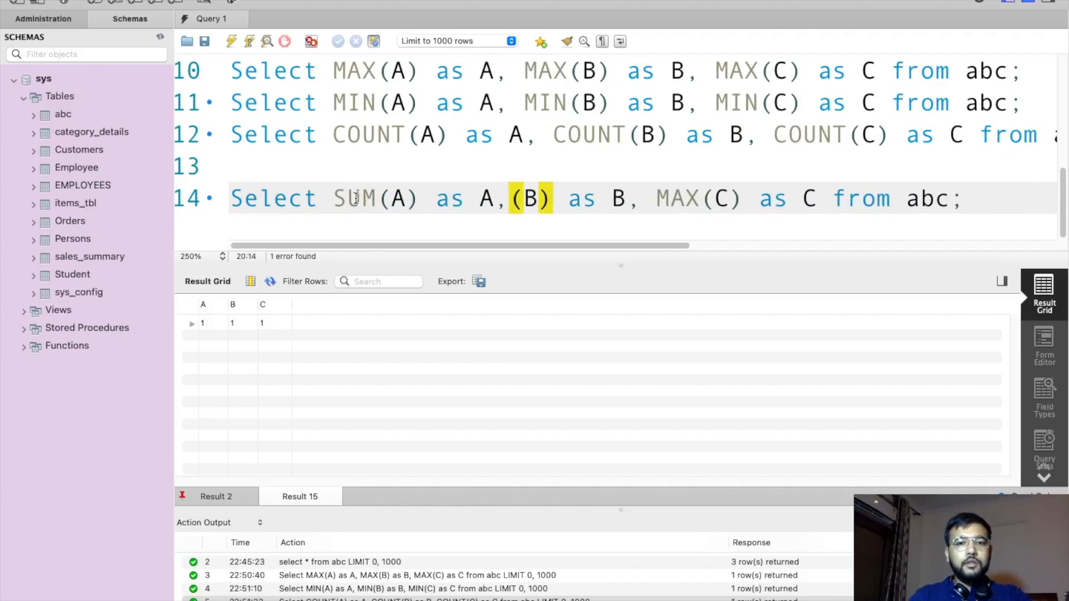
pyautogui.write('SUM')
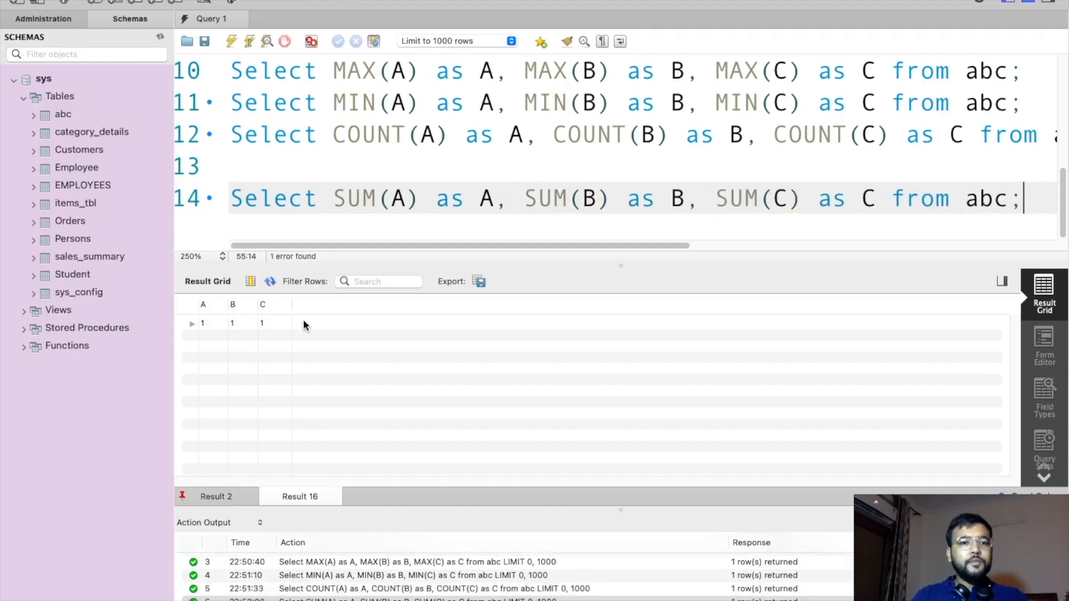
pyautogui.moveTo(359, 488)
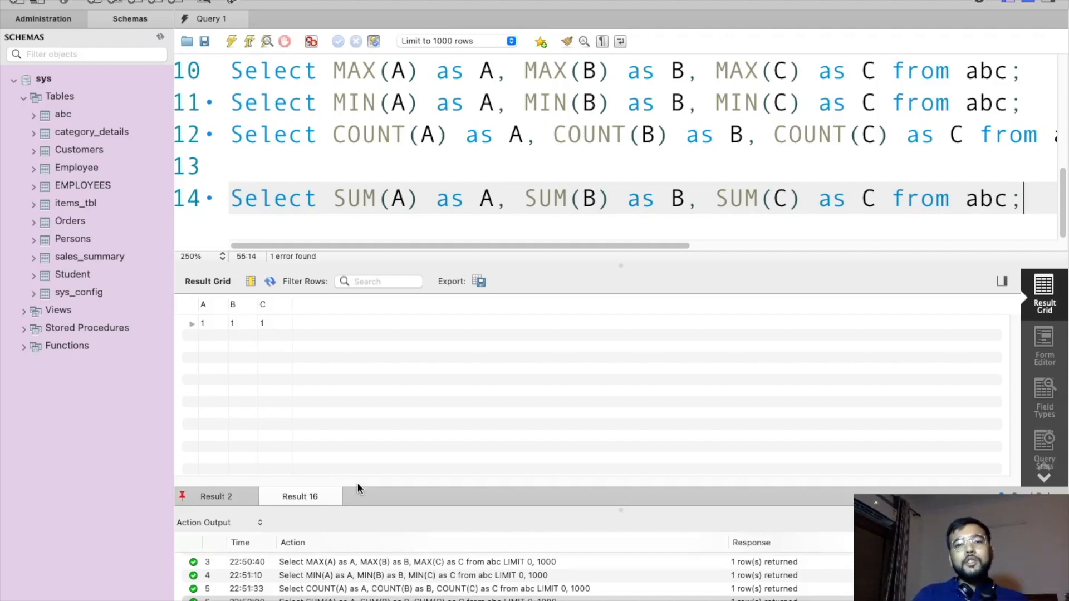
pyautogui.moveTo(210, 361)
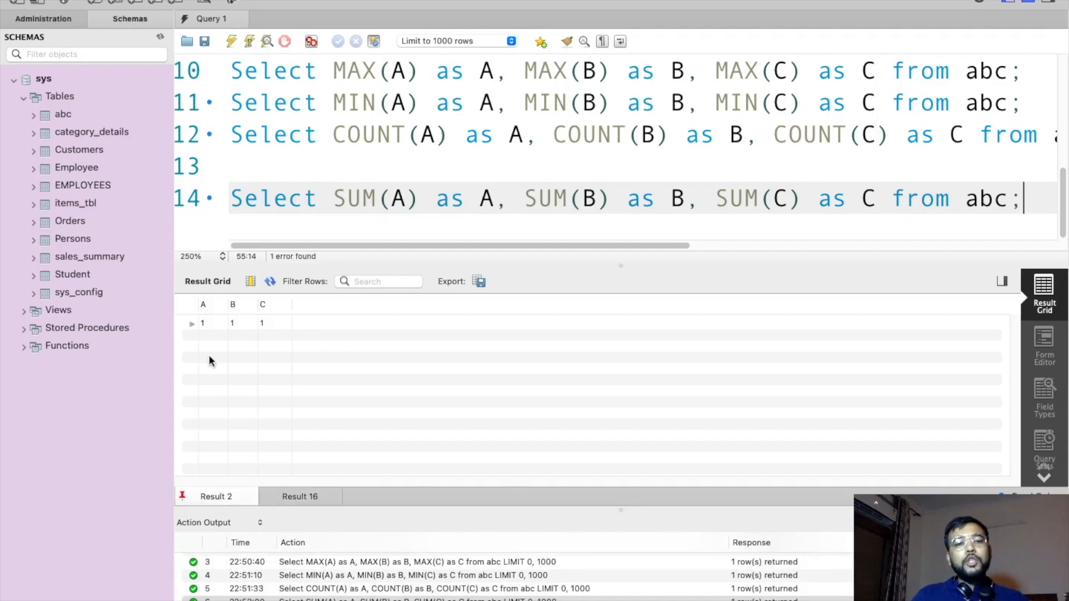